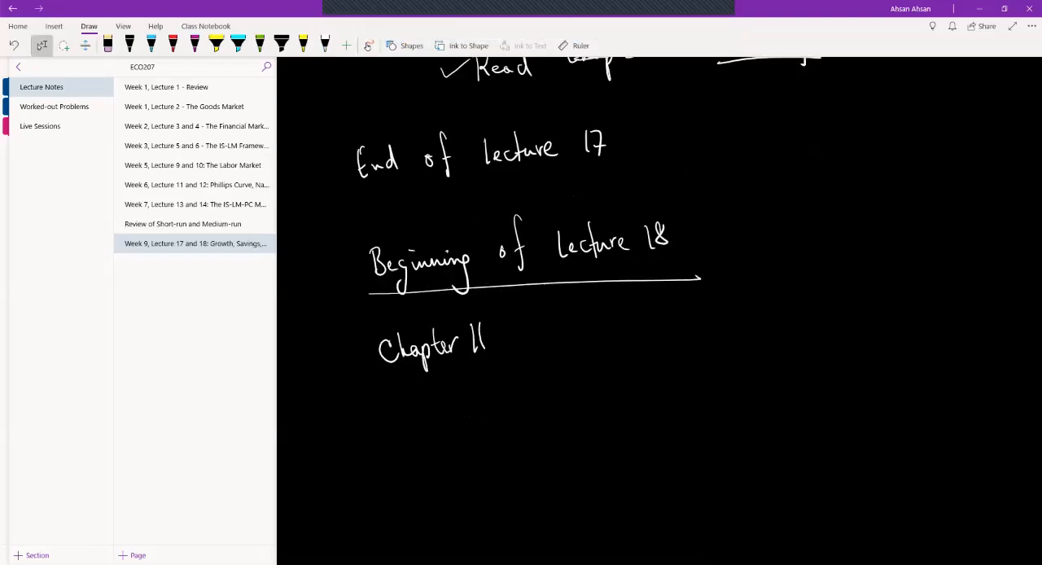
Handwrite y = f(k) below Chapter 11, then start y_t = f to its right.
{"action": "scroll", "scroll_direction": "down", "scroll_amount": 3}
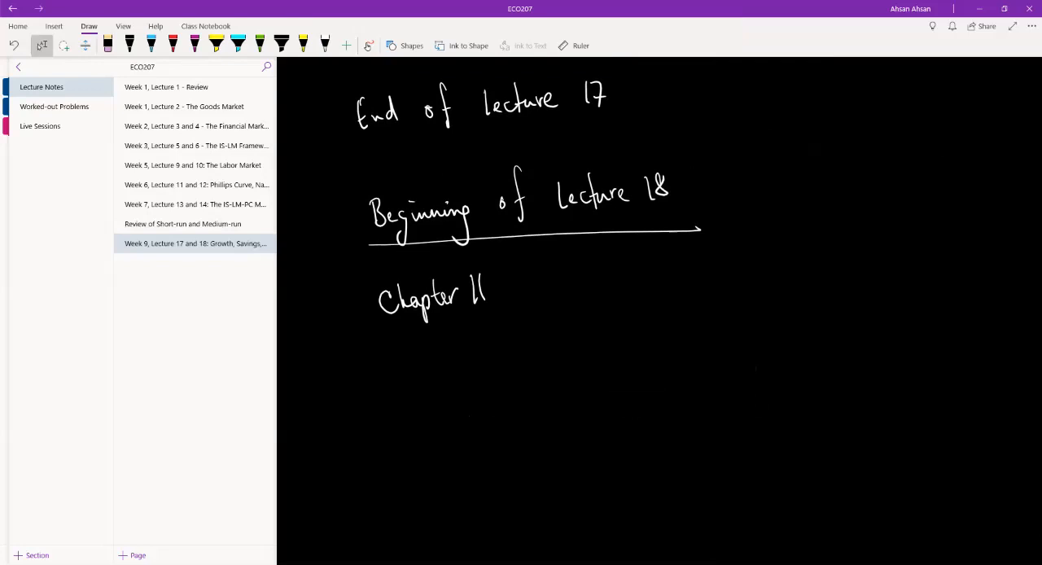
{"action": "scroll", "scroll_direction": "down", "scroll_amount": 3}
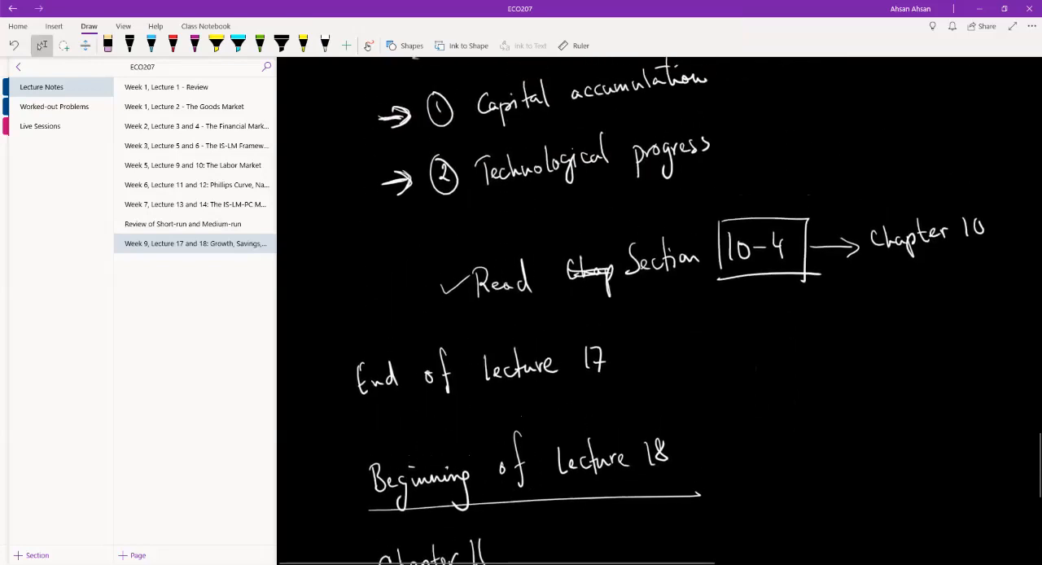
{"action": "scroll", "scroll_direction": "down", "scroll_amount": 3}
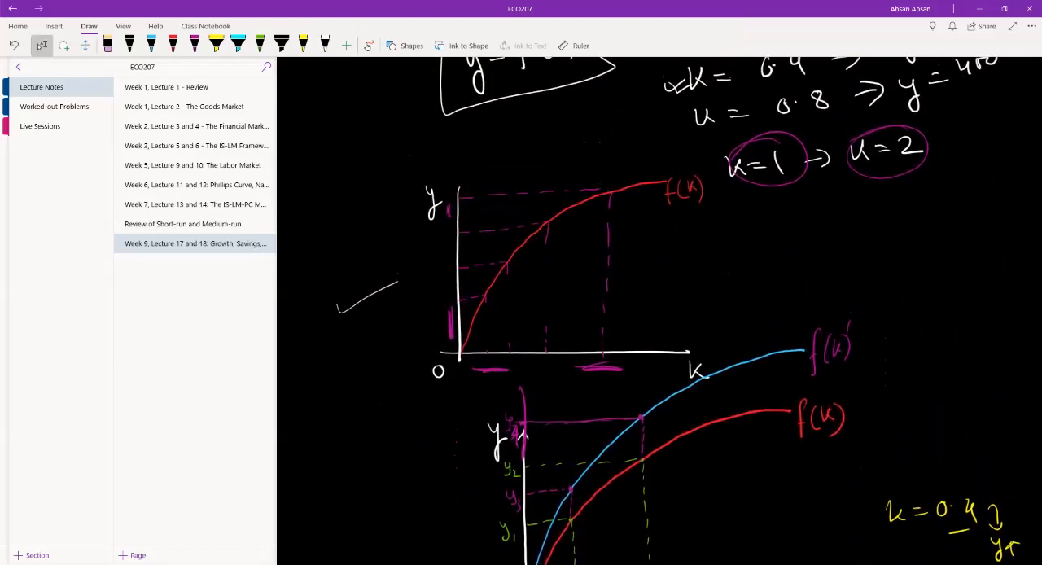
{"action": "scroll", "scroll_direction": "down", "scroll_amount": 3}
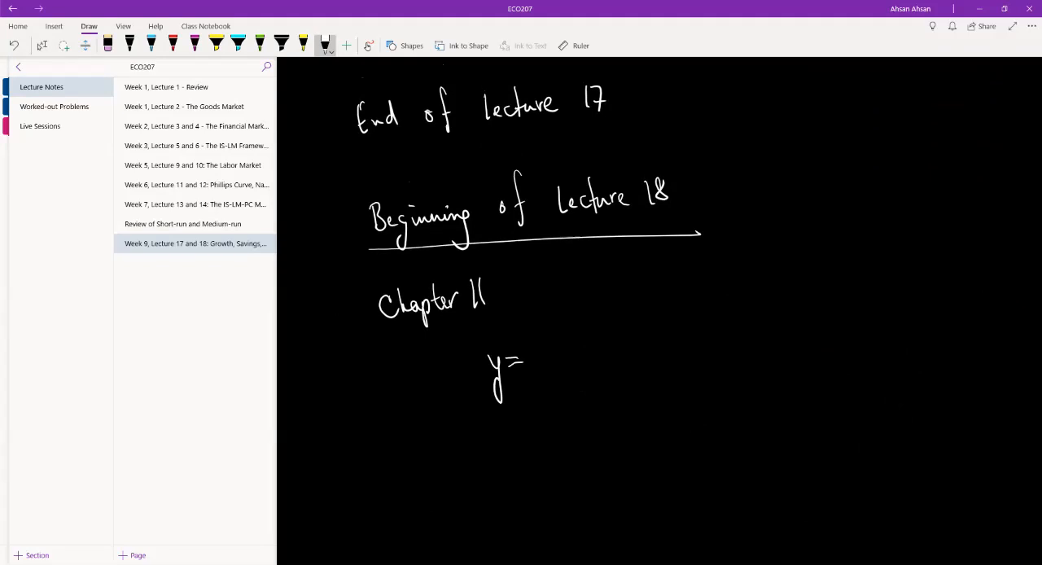
{"action": "left_click_drag", "start_coordinate": [533, 362], "coordinate": [586, 350]}
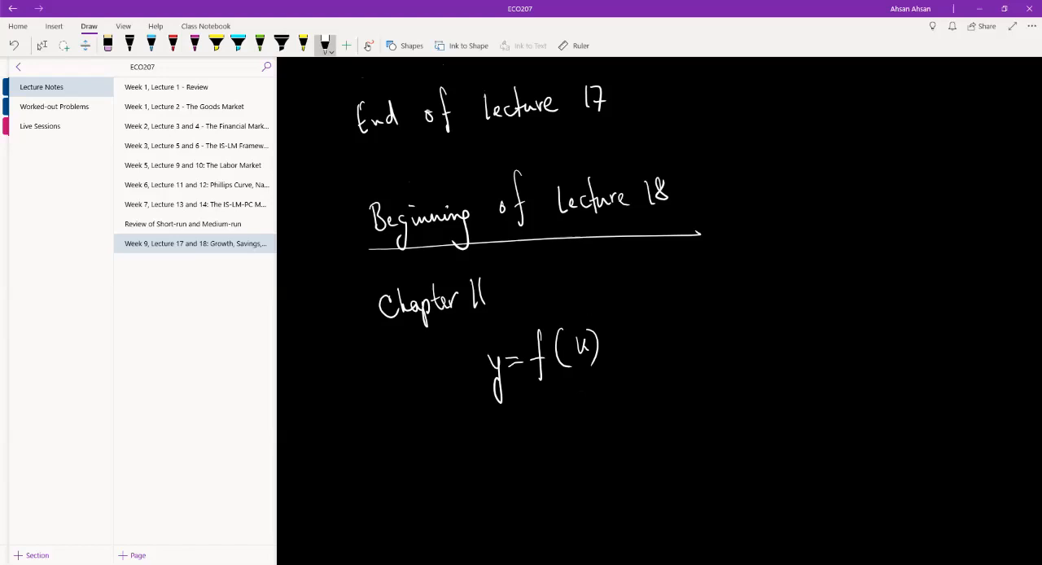
{"action": "left_click_drag", "start_coordinate": [696, 342], "coordinate": [708, 374]}
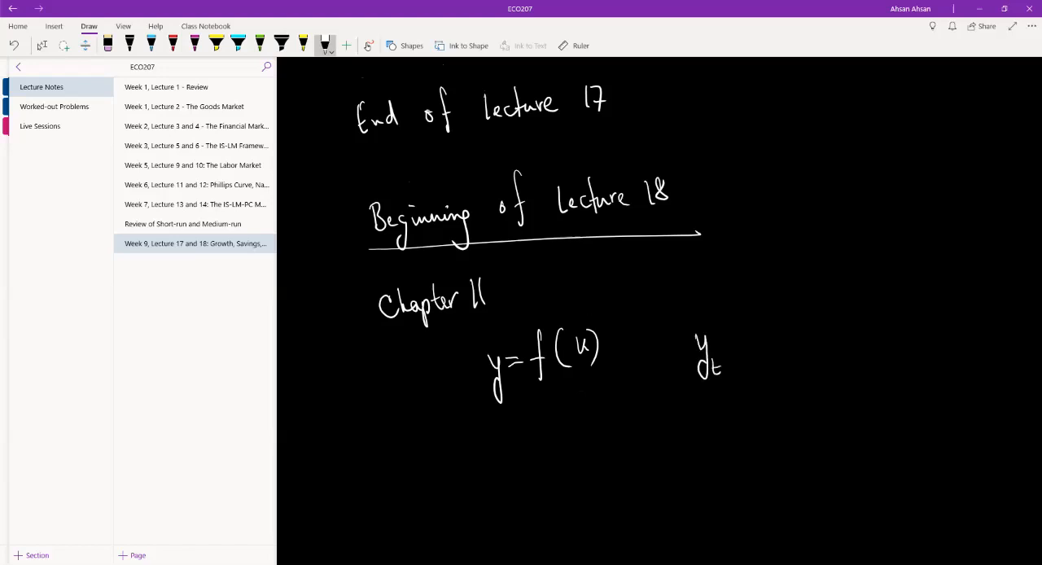
{"action": "left_click_drag", "start_coordinate": [728, 342], "coordinate": [765, 326]}
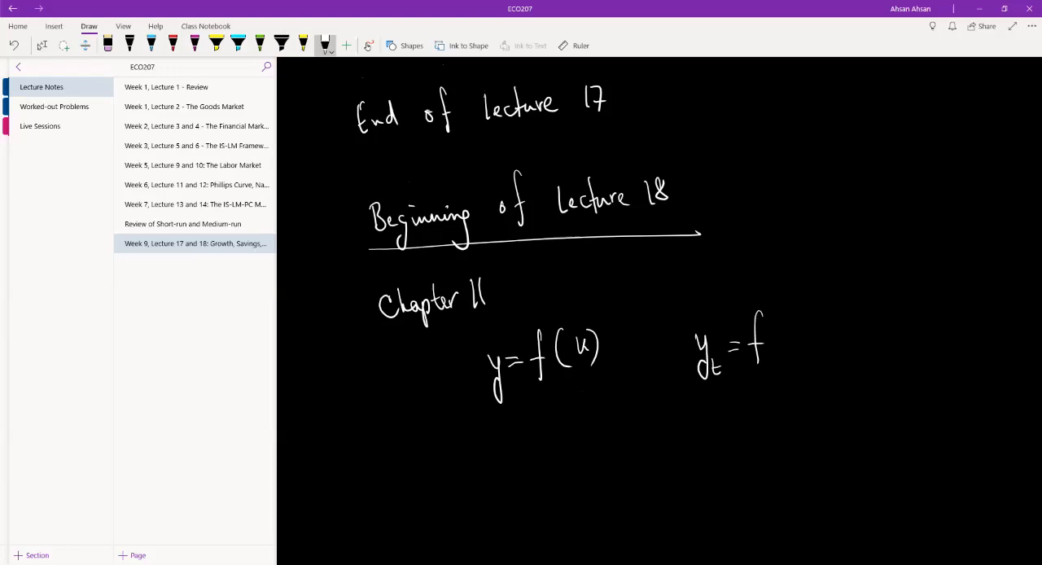
{"action": "left_click_drag", "start_coordinate": [773, 341], "coordinate": [806, 342]}
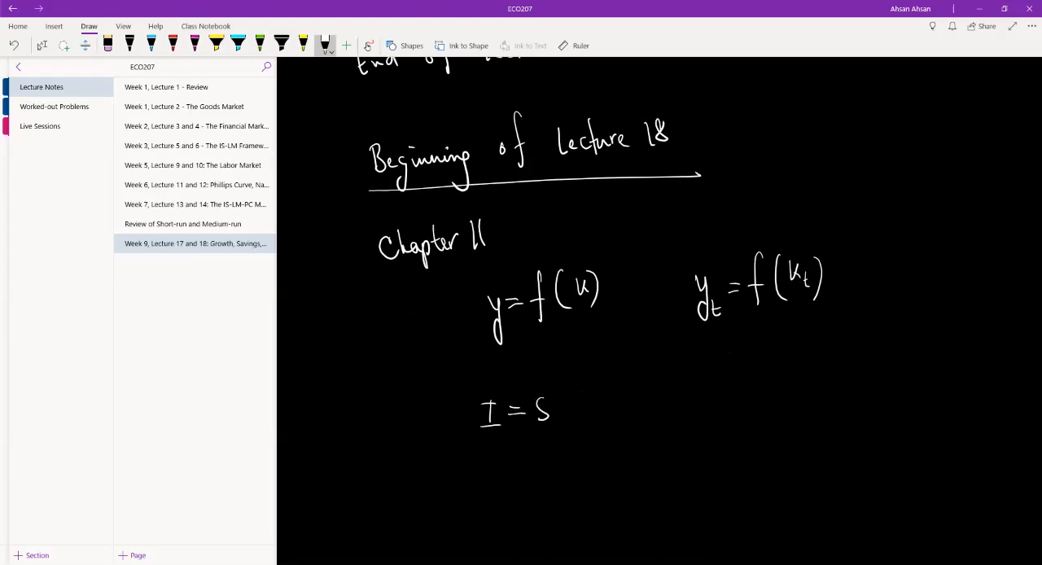
Write I = S with S circled, and begin Savings = Private S +.
{"action": "left_click_drag", "start_coordinate": [549, 383], "coordinate": [550, 431]}
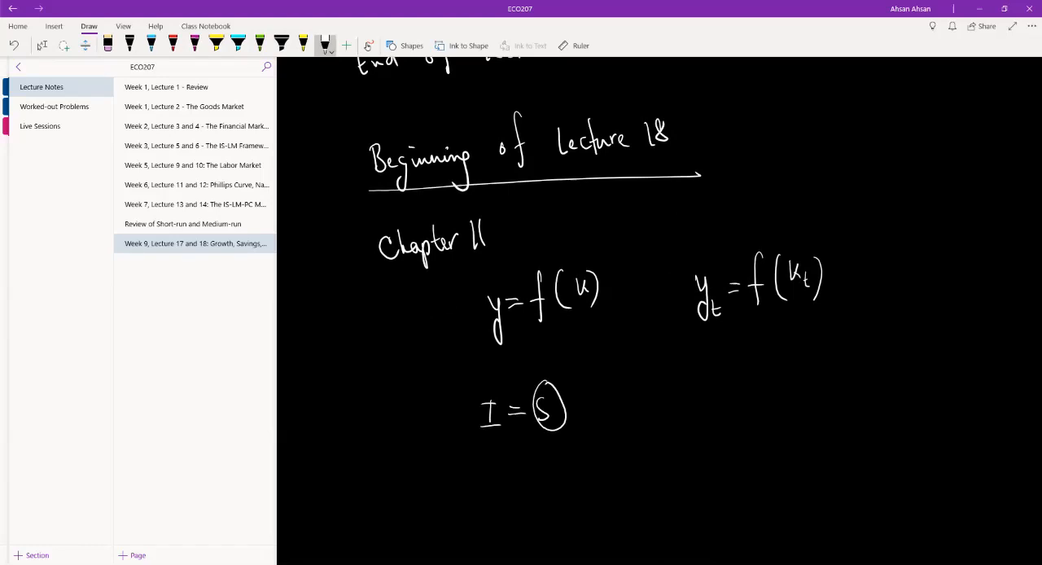
{"action": "left_click_drag", "start_coordinate": [744, 387], "coordinate": [802, 387]}
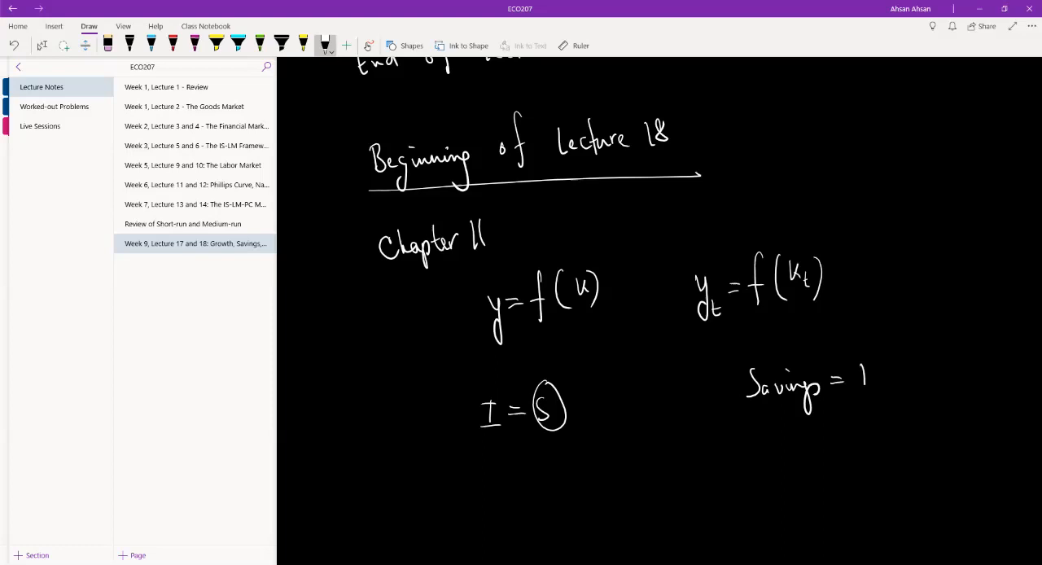
{"action": "left_click_drag", "start_coordinate": [859, 366], "coordinate": [923, 366]}
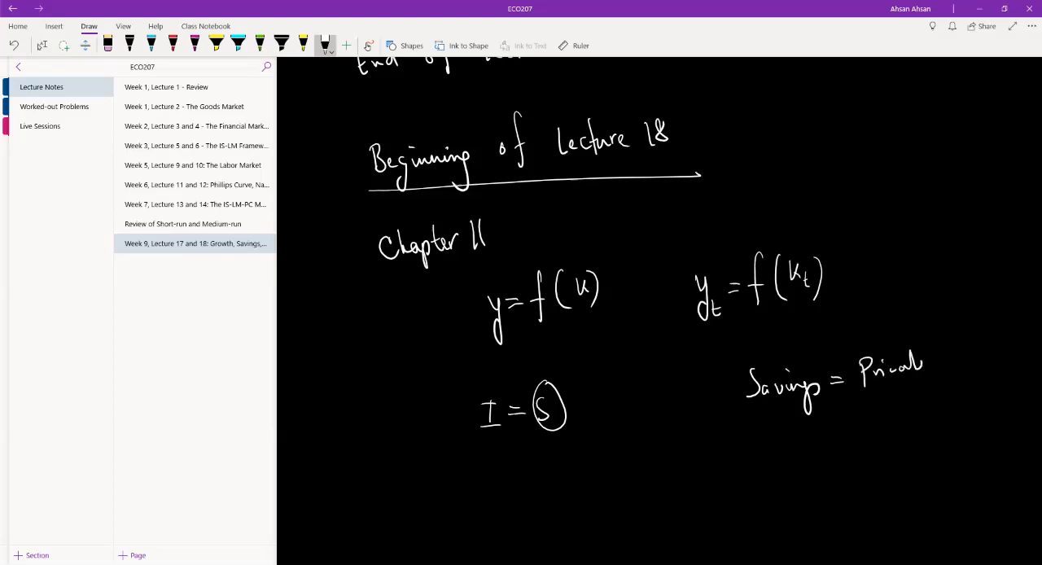
{"action": "type", "text": "S +"}
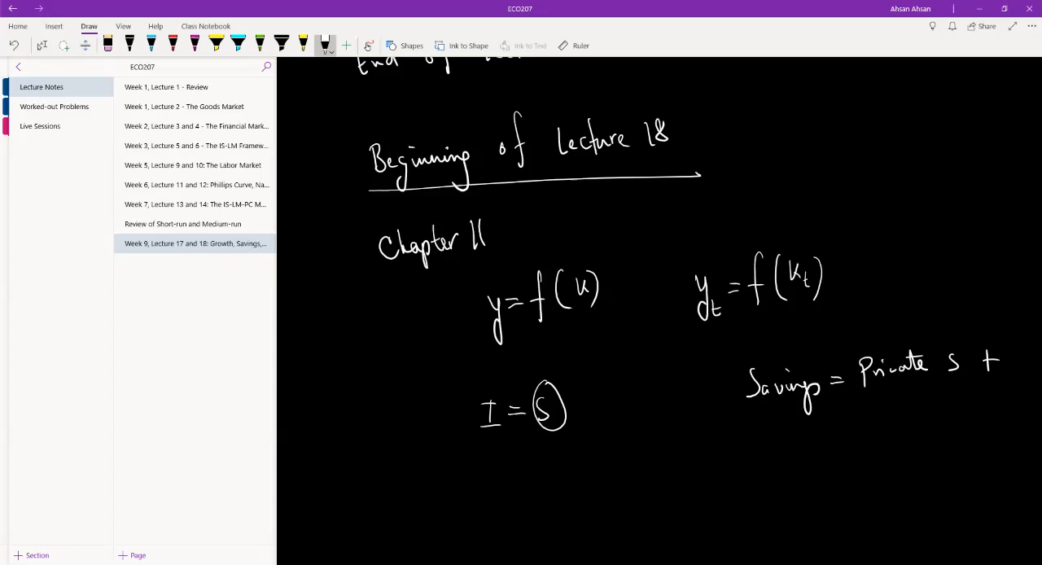
{"action": "left_click_drag", "start_coordinate": [873, 423], "coordinate": [923, 415]}
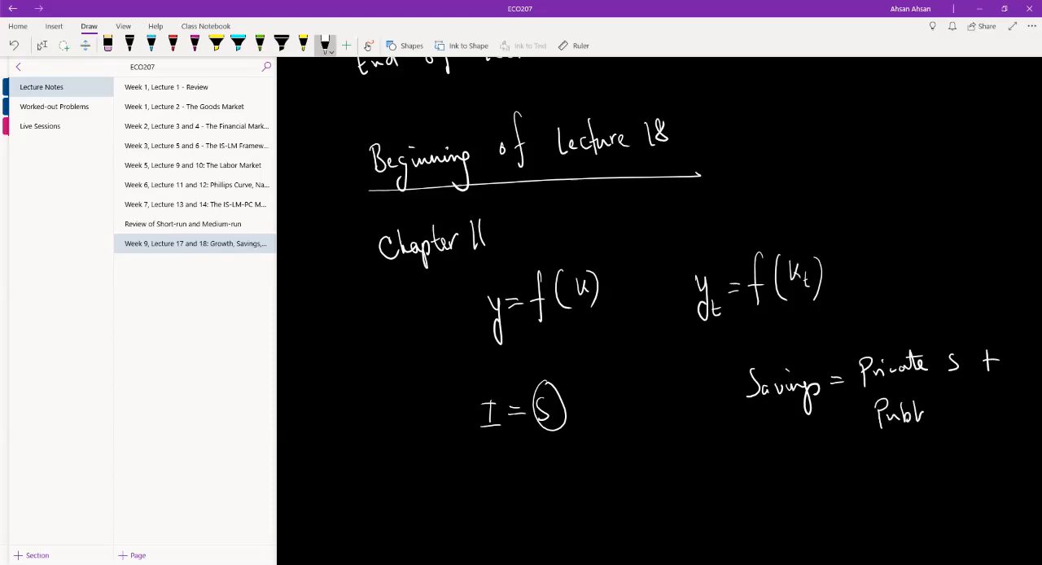
Add Public S (T−G) to the savings note, then strike through Public S and (T−G).
{"action": "left_click_drag", "start_coordinate": [911, 411], "coordinate": [968, 411]}
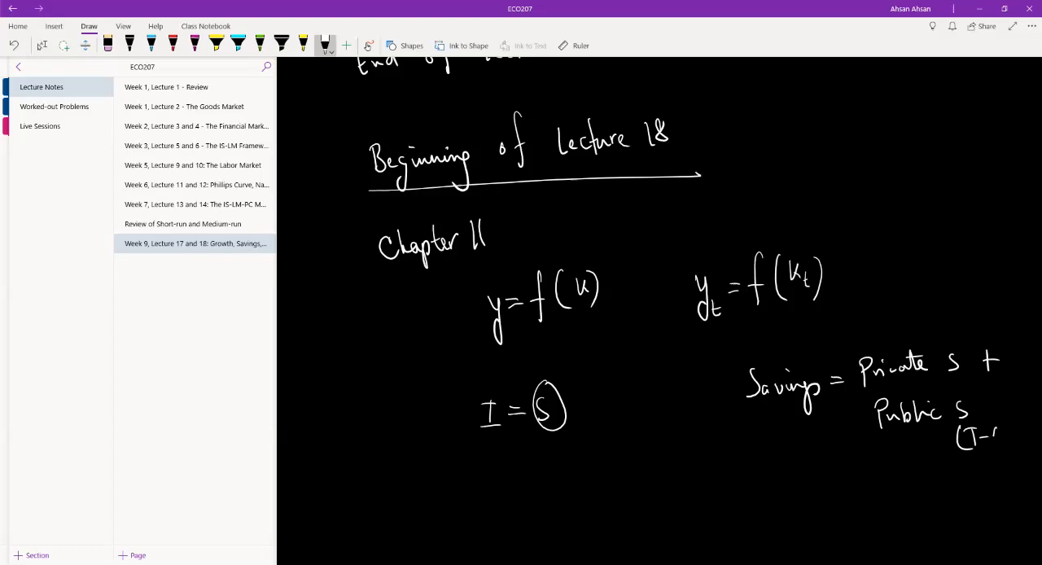
{"action": "left_click_drag", "start_coordinate": [985, 431], "coordinate": [1013, 444]}
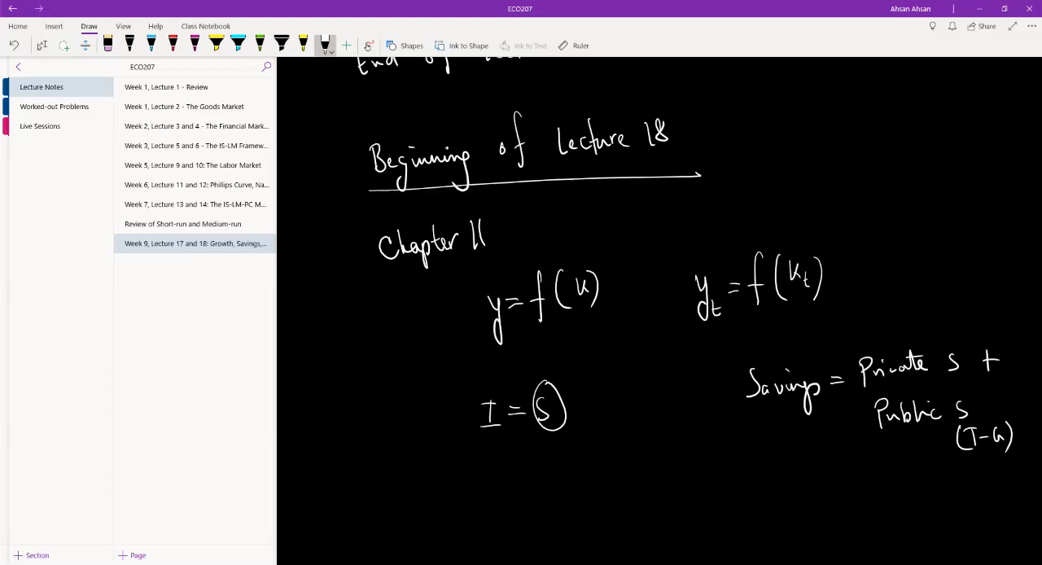
{"action": "left_click_drag", "start_coordinate": [879, 419], "coordinate": [985, 407]}
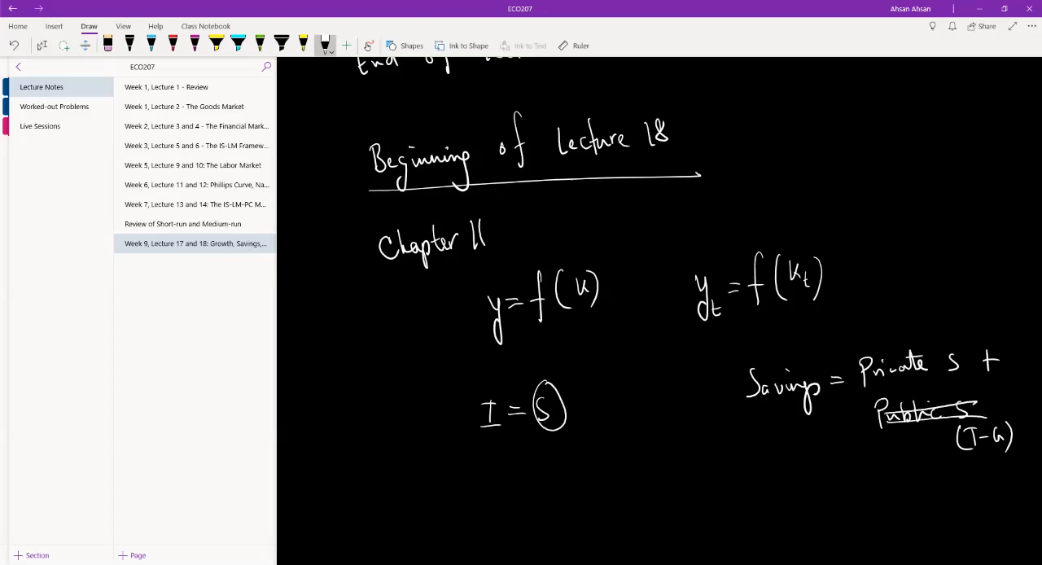
{"action": "left_click_drag", "start_coordinate": [956, 427], "coordinate": [1014, 443]}
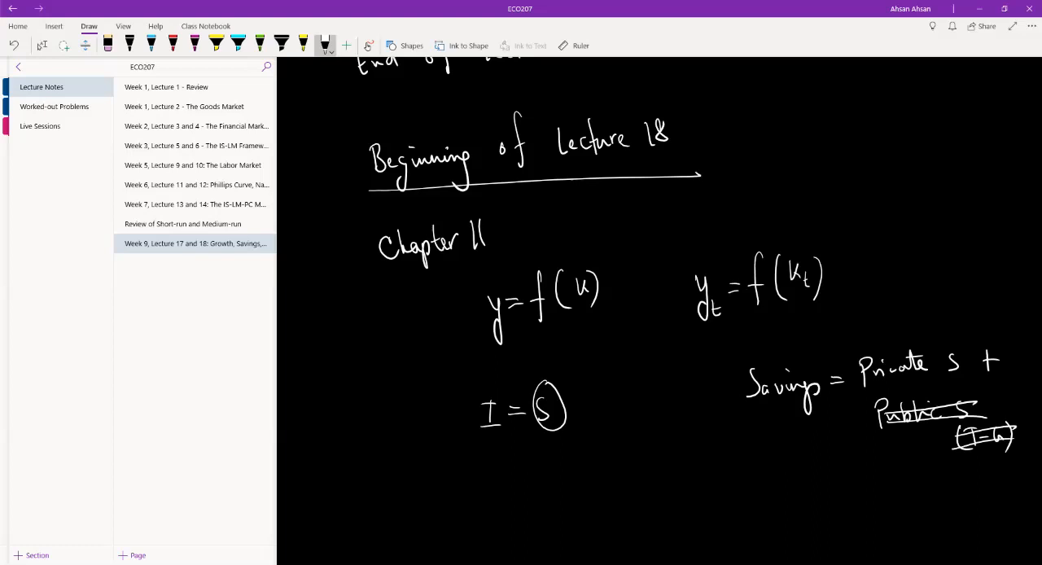
{"action": "left_click_drag", "start_coordinate": [1009, 346], "coordinate": [1021, 371]}
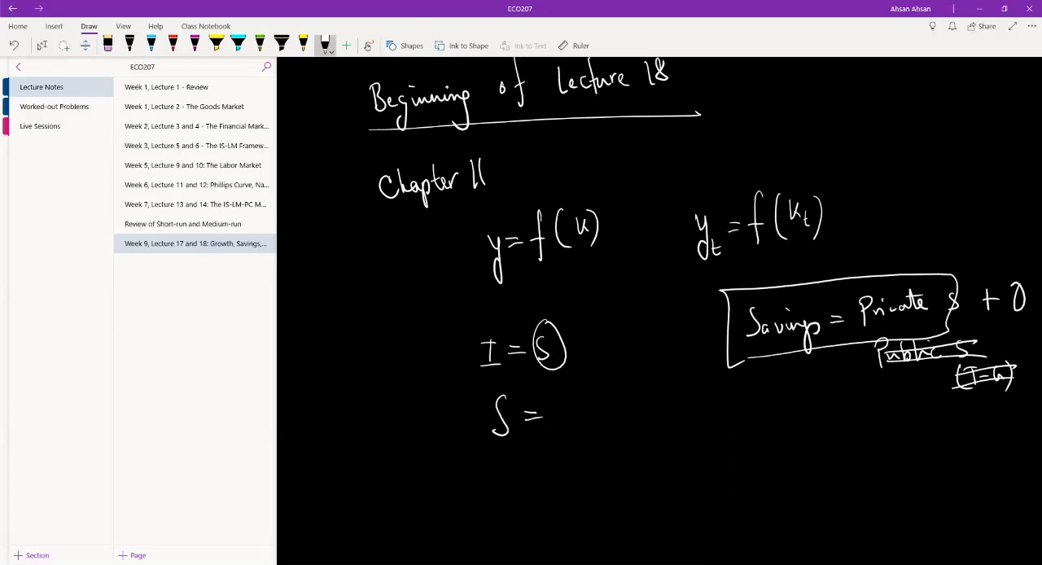
Write S = sY with s ∈ (0,1), and label Y as income.
{"action": "left_click_drag", "start_coordinate": [554, 411], "coordinate": [565, 419]}
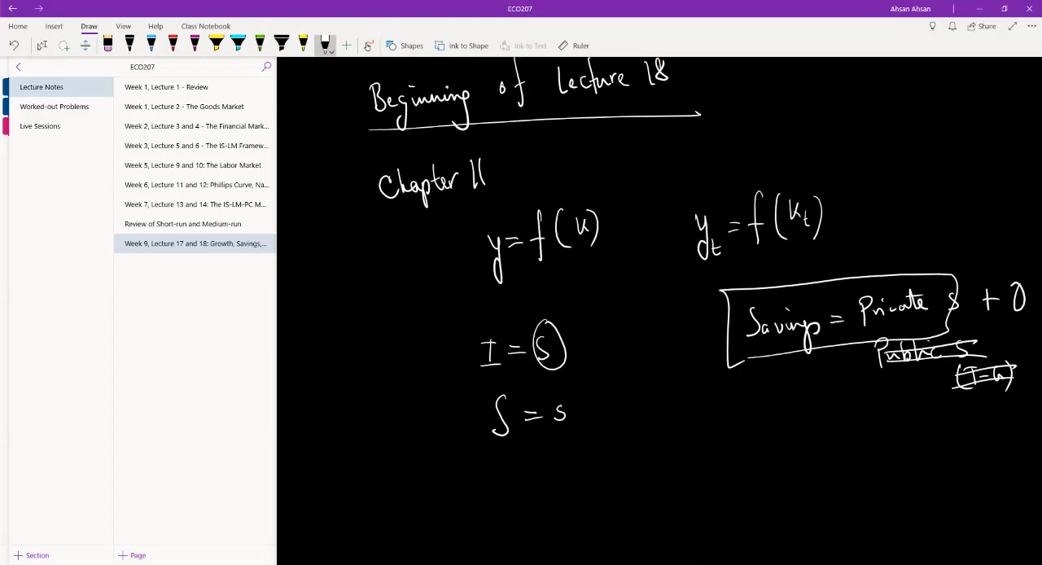
{"action": "left_click_drag", "start_coordinate": [570, 399], "coordinate": [576, 428]}
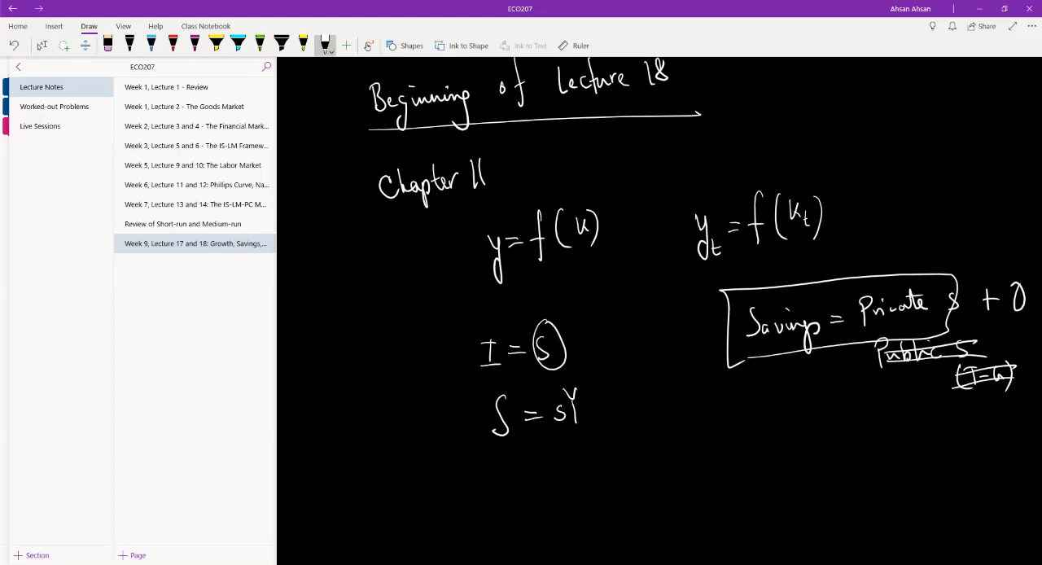
{"action": "left_click", "coordinate": [605, 400]}
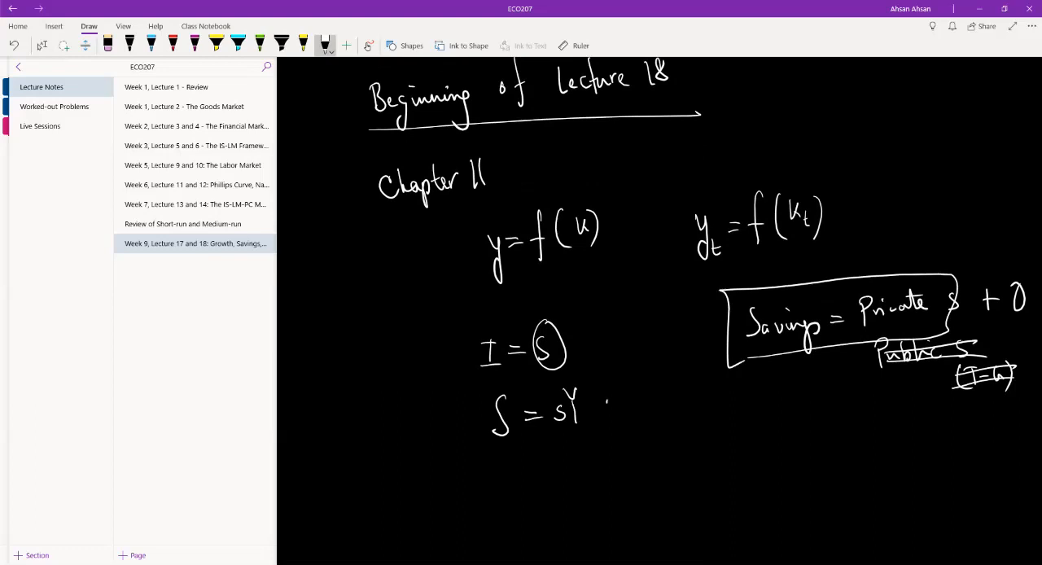
{"action": "left_click_drag", "start_coordinate": [607, 402], "coordinate": [651, 419]}
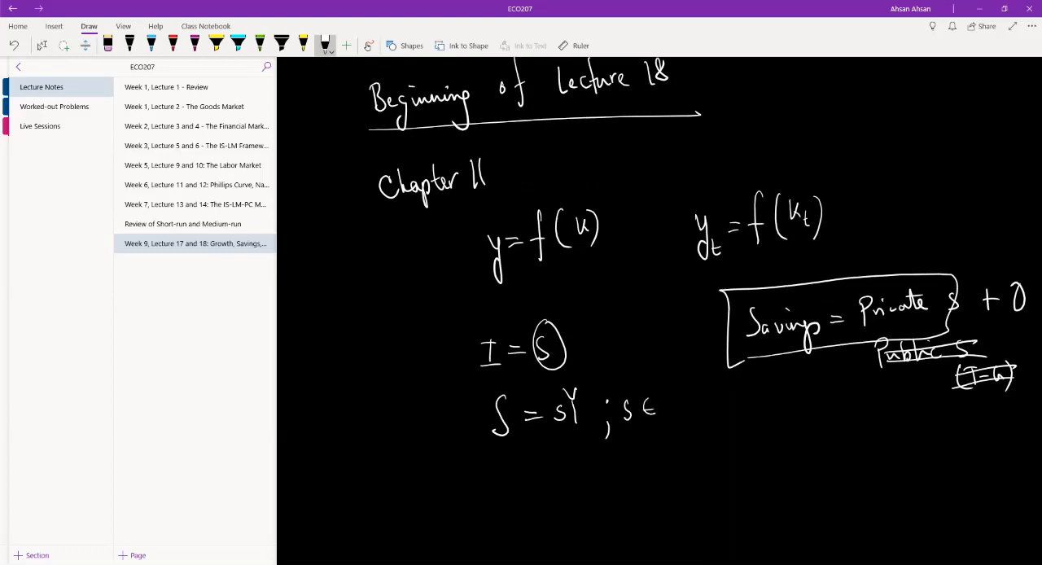
{"action": "left_click_drag", "start_coordinate": [663, 407], "coordinate": [716, 398]}
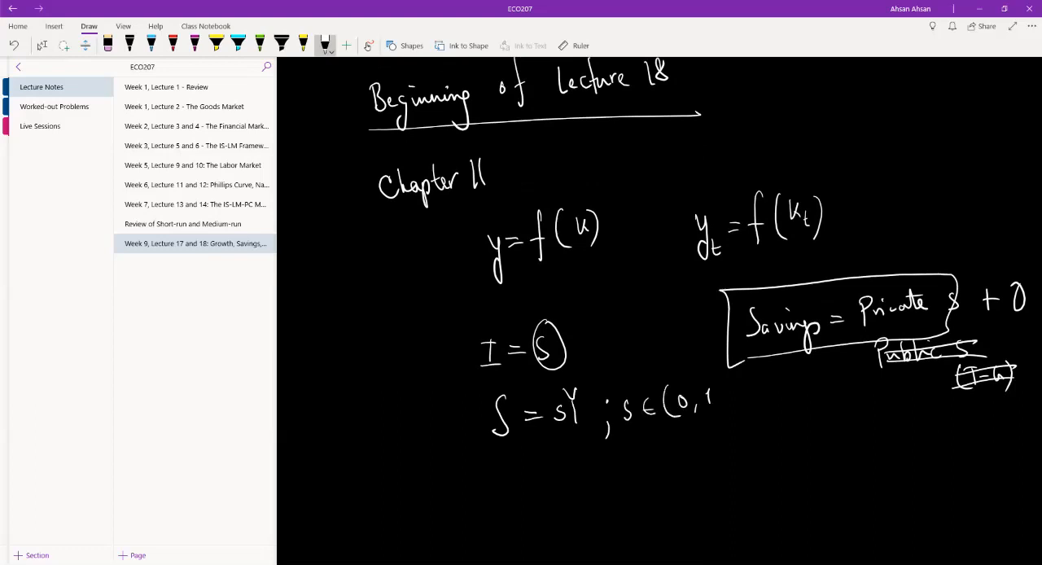
{"action": "left_click_drag", "start_coordinate": [701, 407], "coordinate": [723, 398]}
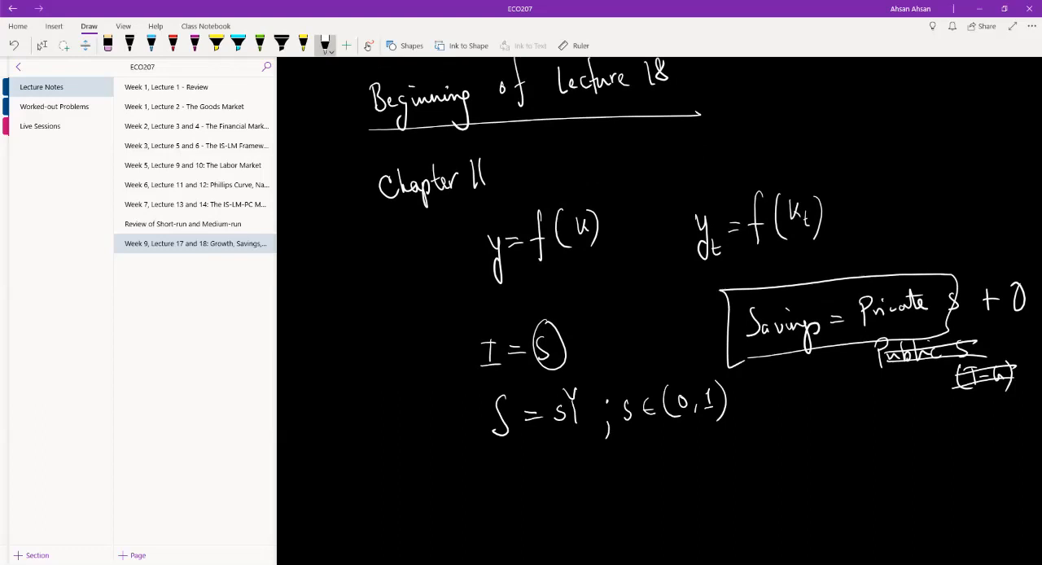
{"action": "left_click_drag", "start_coordinate": [639, 440], "coordinate": [635, 468]}
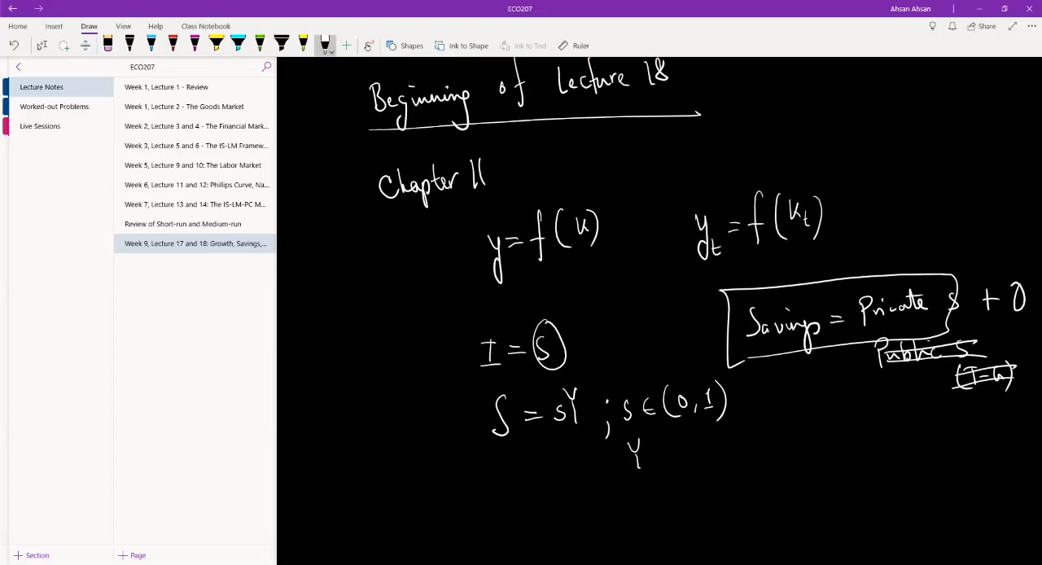
{"action": "left_click_drag", "start_coordinate": [643, 452], "coordinate": [720, 452]}
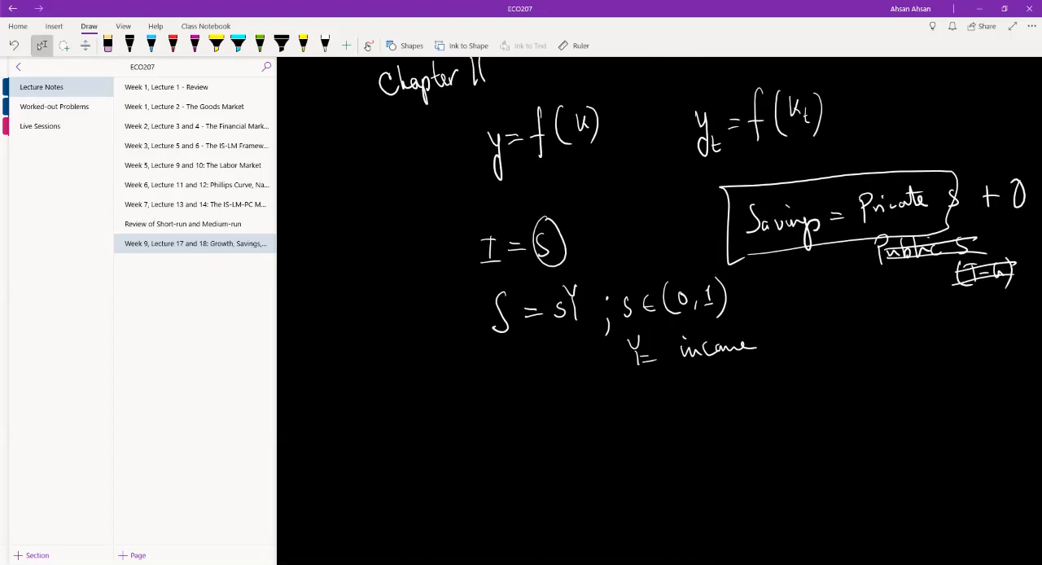
Switch back to writing ink and write I_t = sY_t below.
{"action": "left_click", "coordinate": [325, 45]}
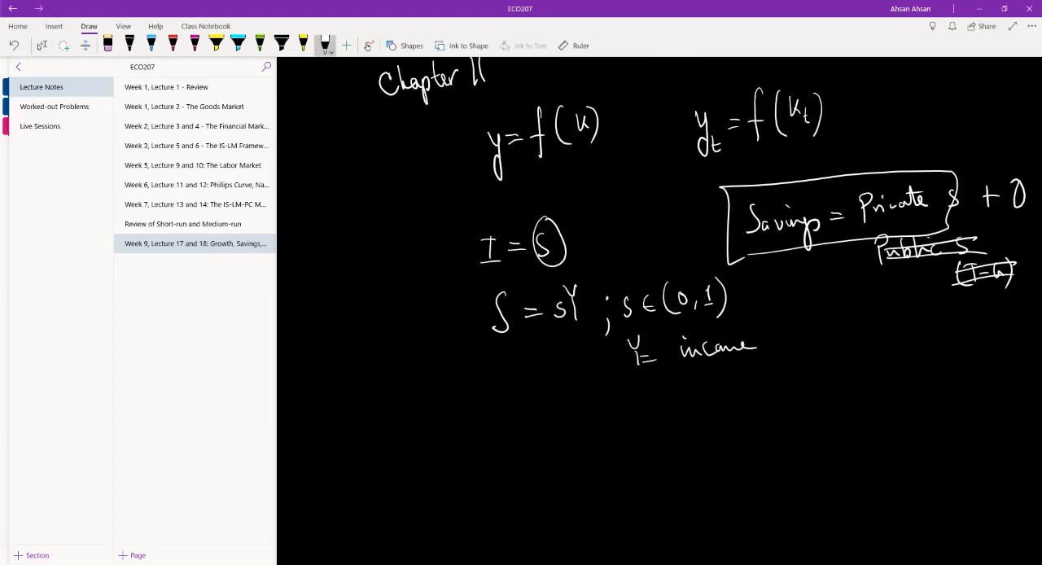
{"action": "left_click_drag", "start_coordinate": [549, 411], "coordinate": [577, 431]}
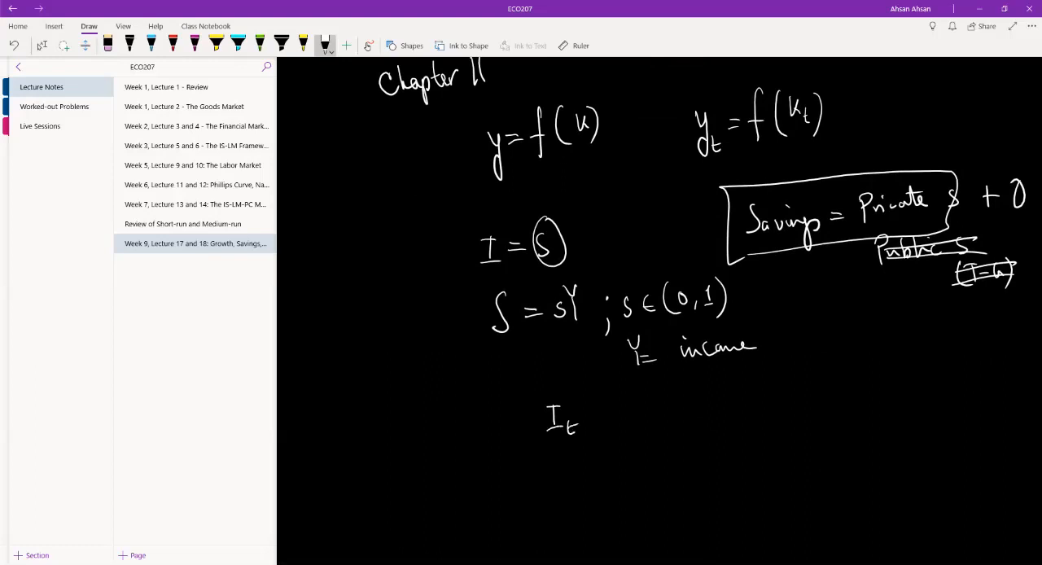
{"action": "left_click_drag", "start_coordinate": [586, 413], "coordinate": [617, 413]}
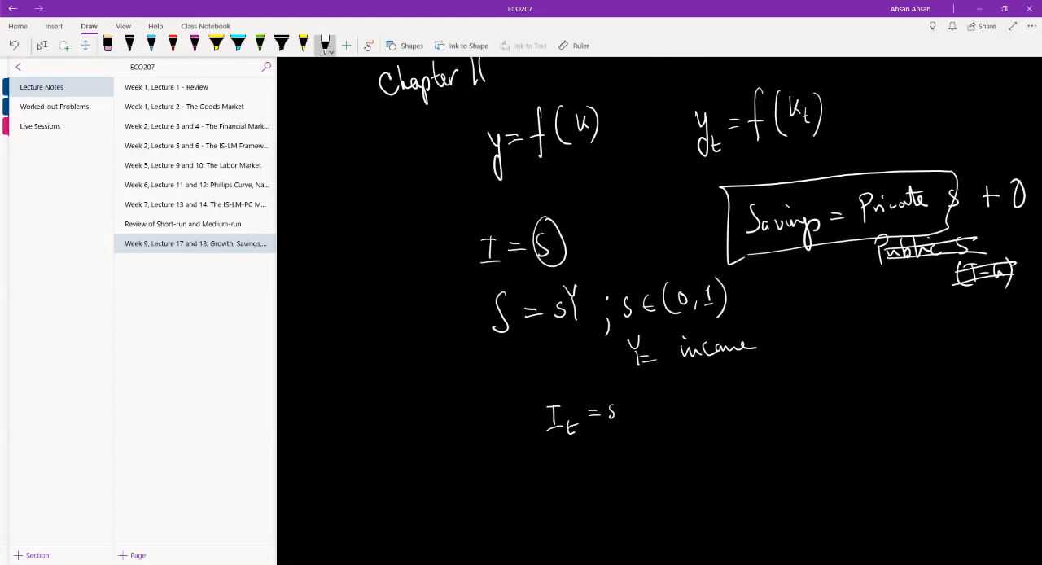
{"action": "left_click_drag", "start_coordinate": [619, 415], "coordinate": [630, 395]}
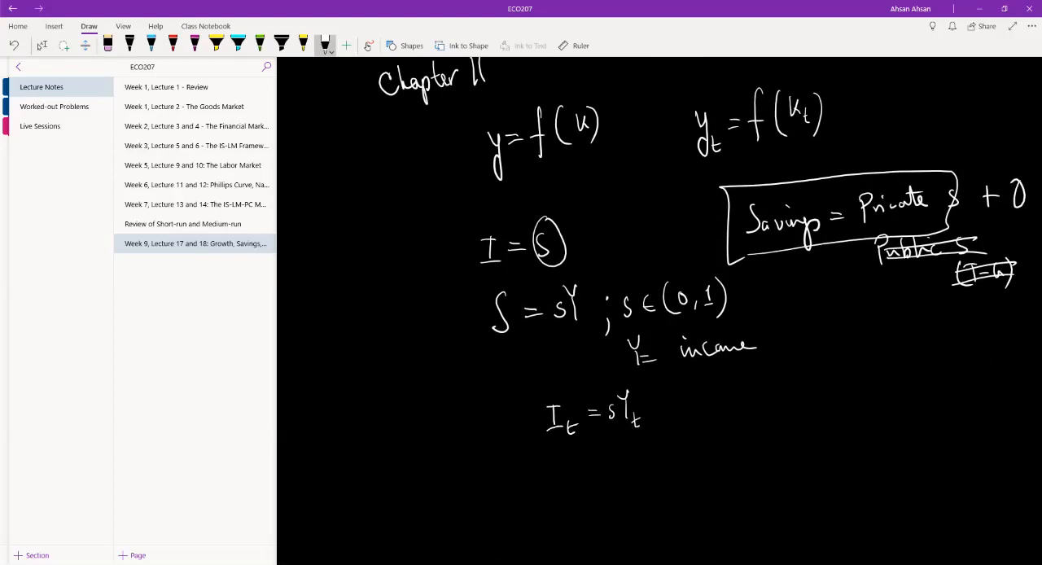
{"action": "scroll", "scroll_direction": "down", "scroll_amount": 3}
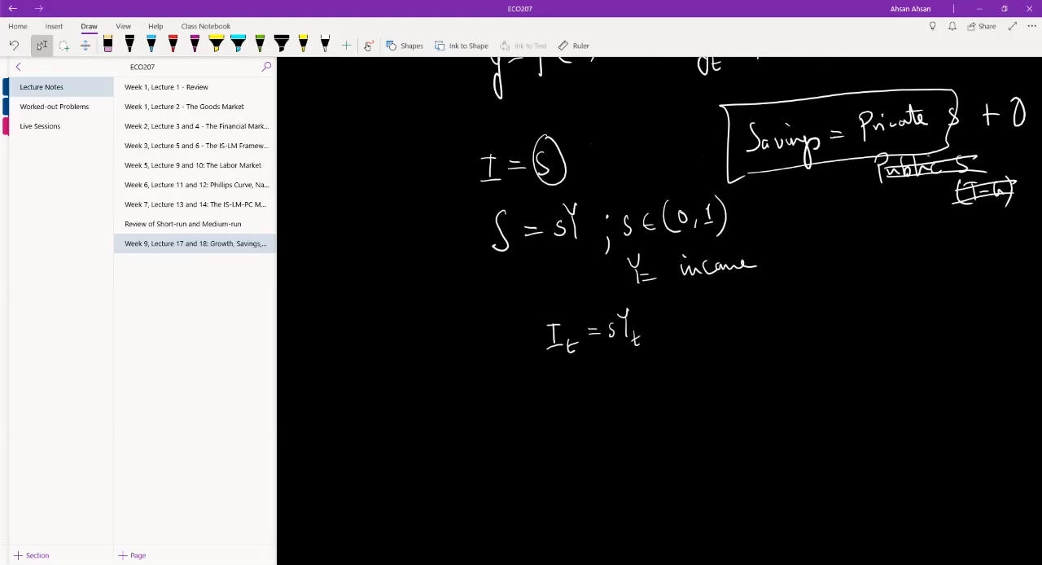
Handwrite K_{t+1} = K_t + sY_t lower on the page and box I_t = sY_t.
{"action": "scroll", "scroll_direction": "down", "scroll_amount": 3}
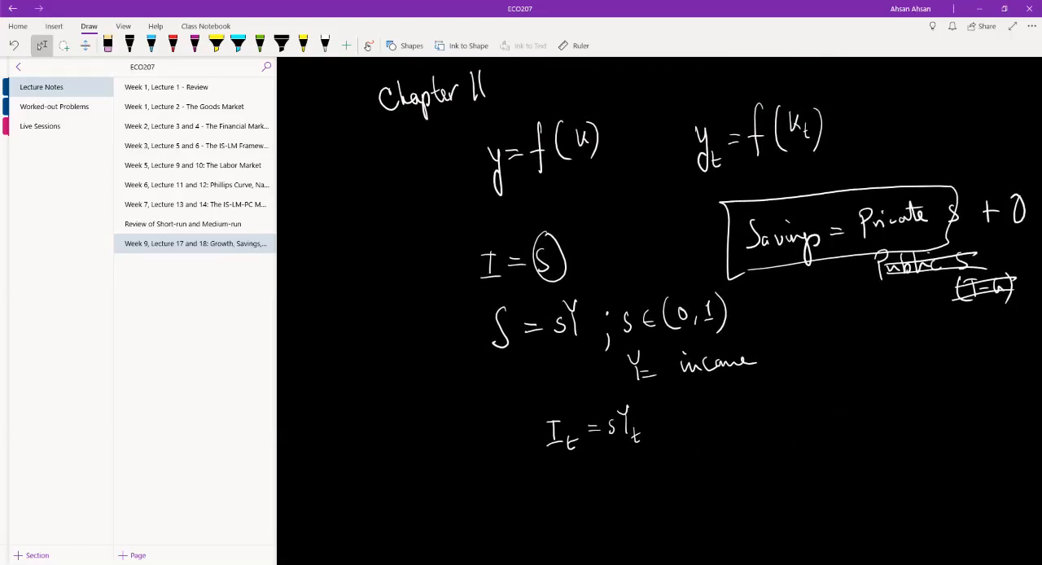
{"action": "scroll", "scroll_direction": "down", "scroll_amount": 3}
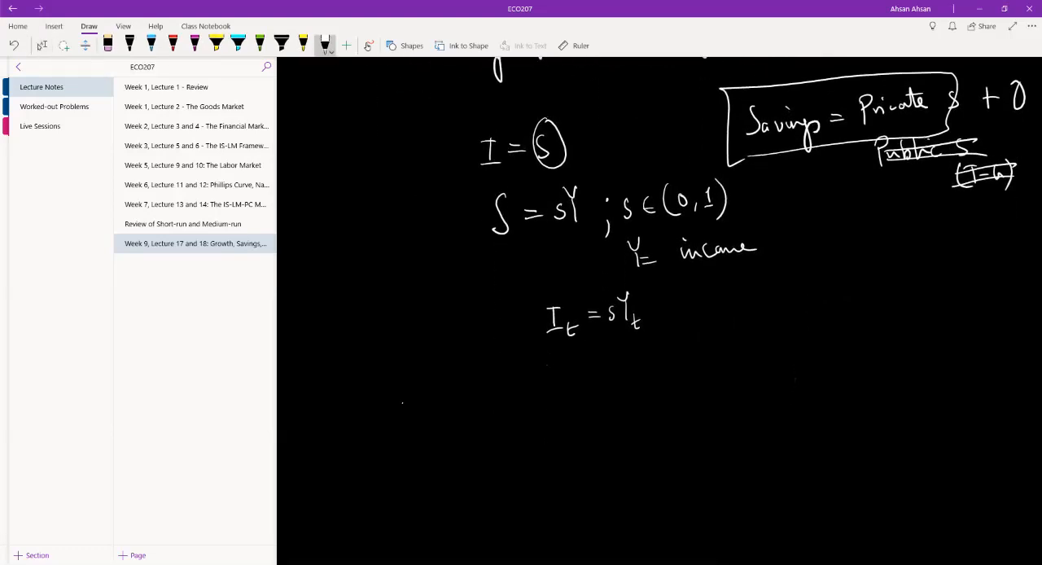
{"action": "left_click_drag", "start_coordinate": [402, 398], "coordinate": [439, 440]}
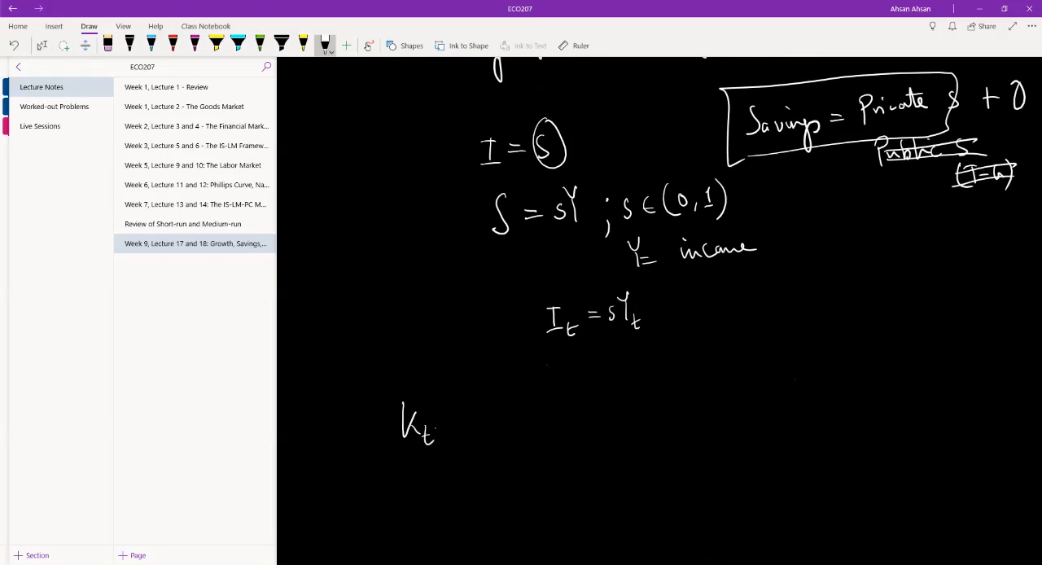
{"action": "left_click_drag", "start_coordinate": [431, 427], "coordinate": [452, 428]}
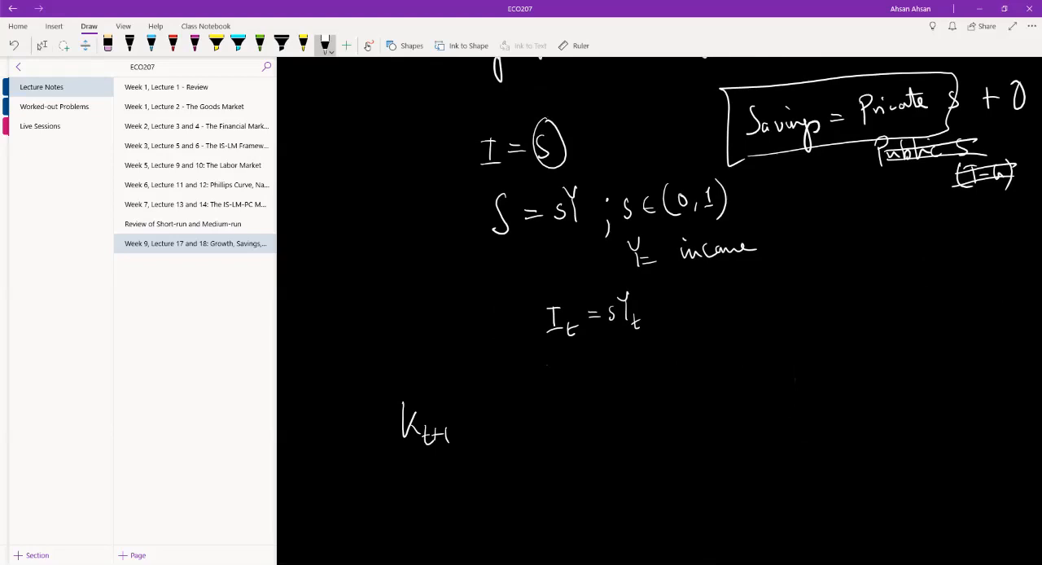
{"action": "left_click_drag", "start_coordinate": [468, 415], "coordinate": [488, 427]}
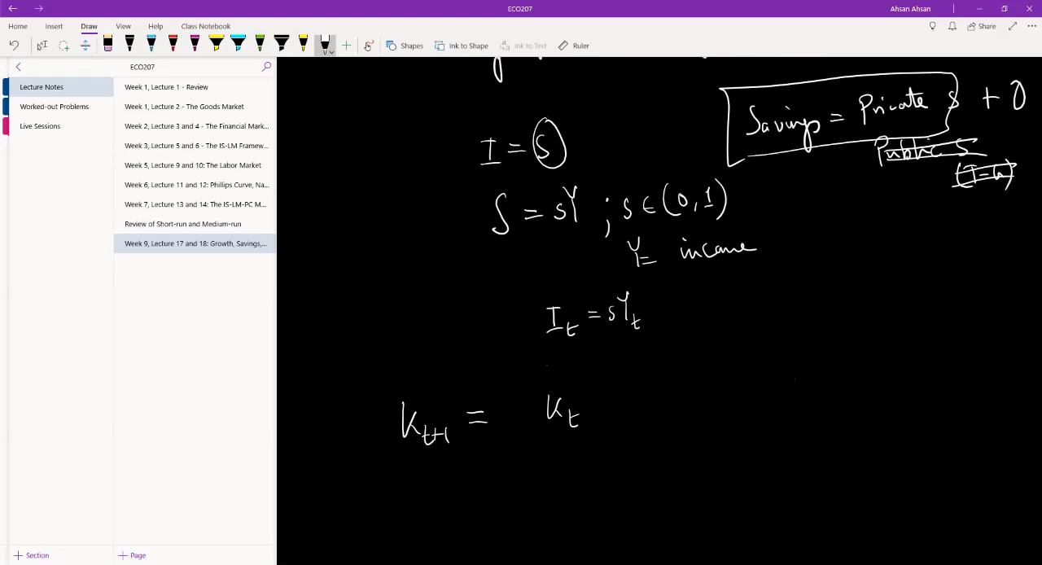
{"action": "left_click_drag", "start_coordinate": [618, 411], "coordinate": [626, 403]}
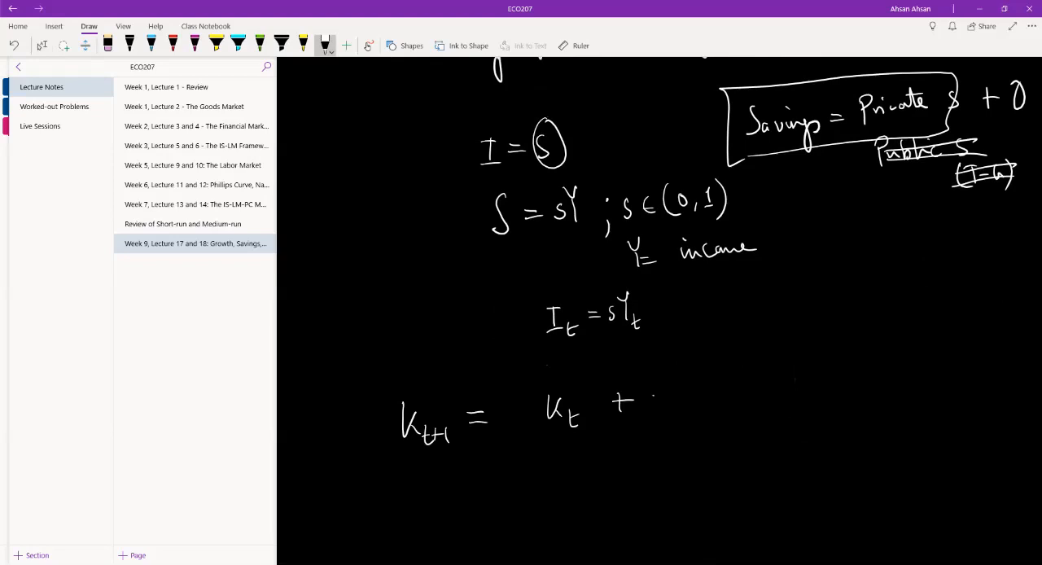
{"action": "left_click_drag", "start_coordinate": [647, 391], "coordinate": [676, 419]}
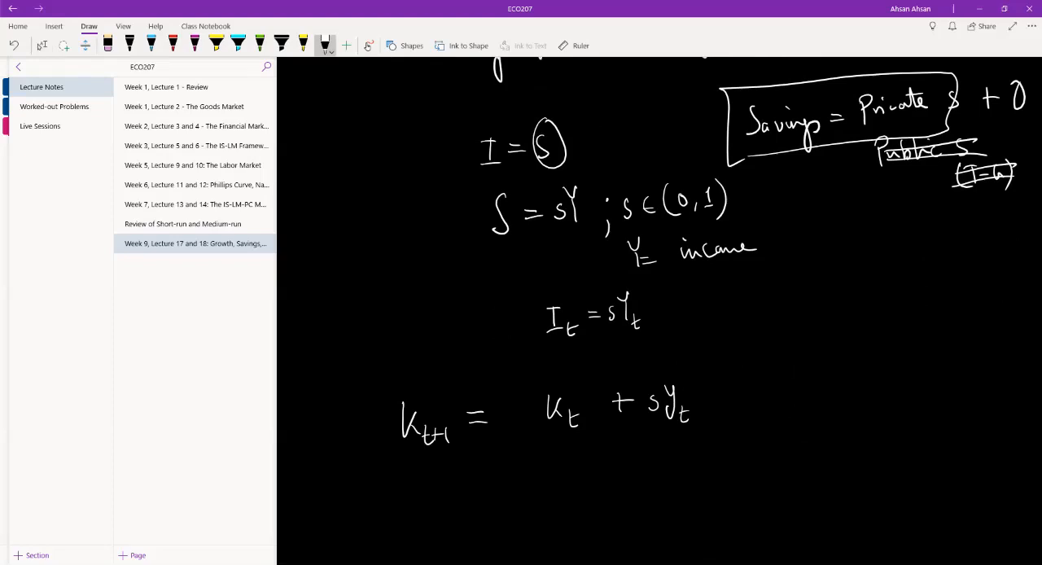
{"action": "left_click_drag", "start_coordinate": [541, 281], "coordinate": [663, 354]}
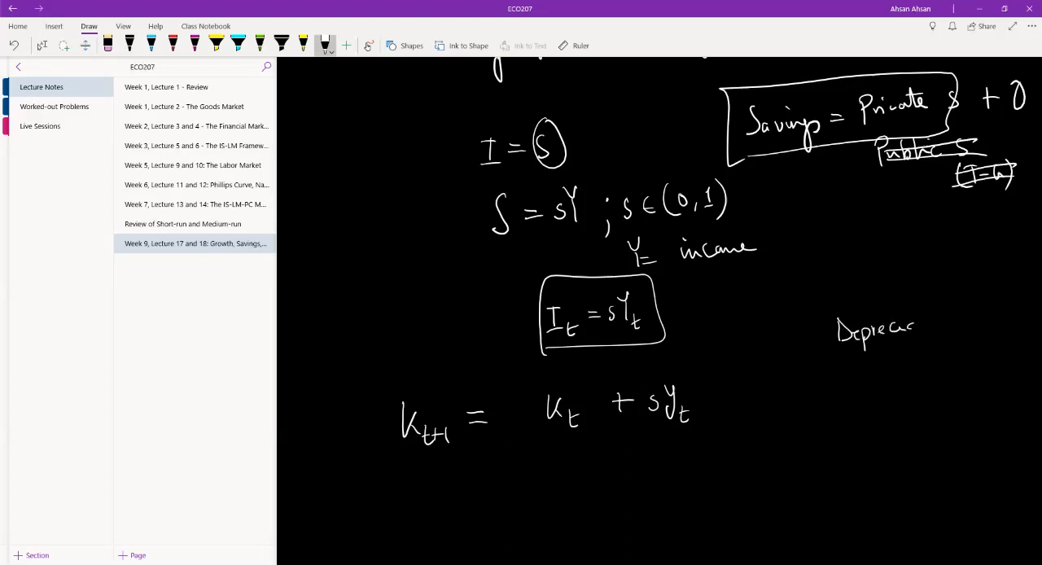
Finish writing 'Depreciation' and circle it.
{"action": "left_click_drag", "start_coordinate": [911, 326], "coordinate": [968, 322]}
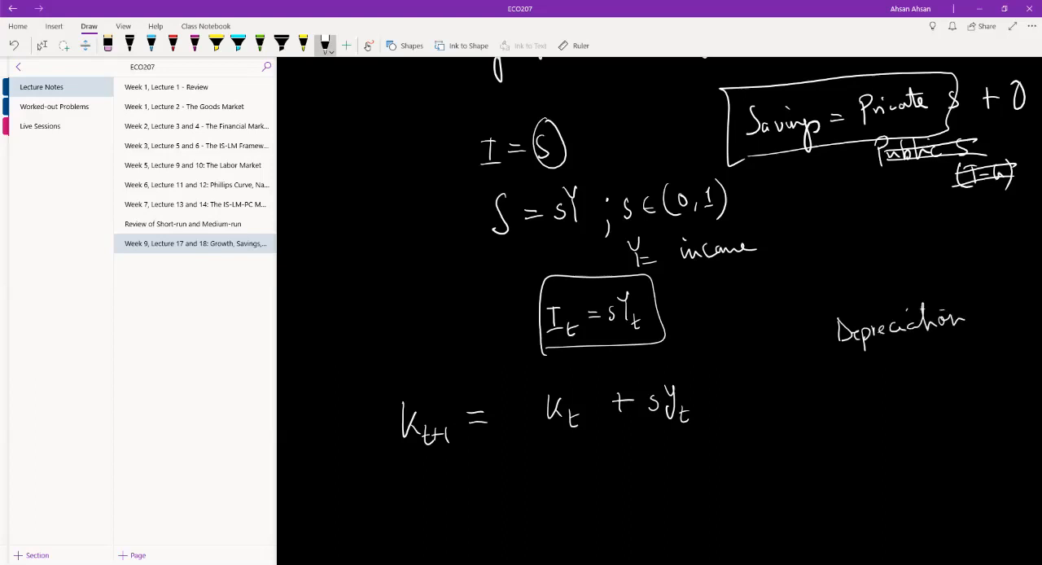
{"action": "left_click_drag", "start_coordinate": [838, 341], "coordinate": [976, 337]}
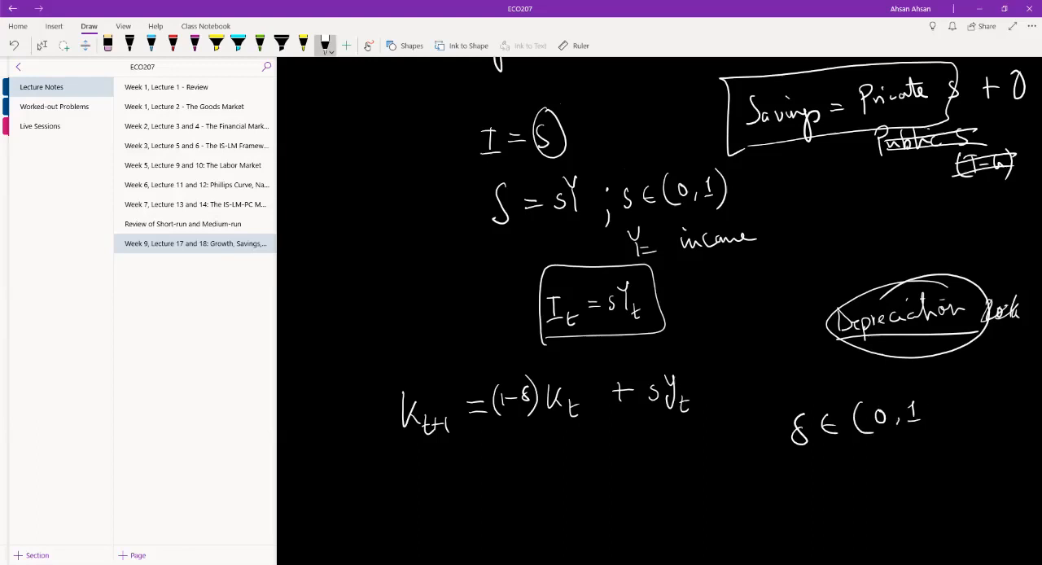
Label δ as the depreciation rate.
{"action": "scroll", "scroll_direction": "down", "scroll_amount": 3}
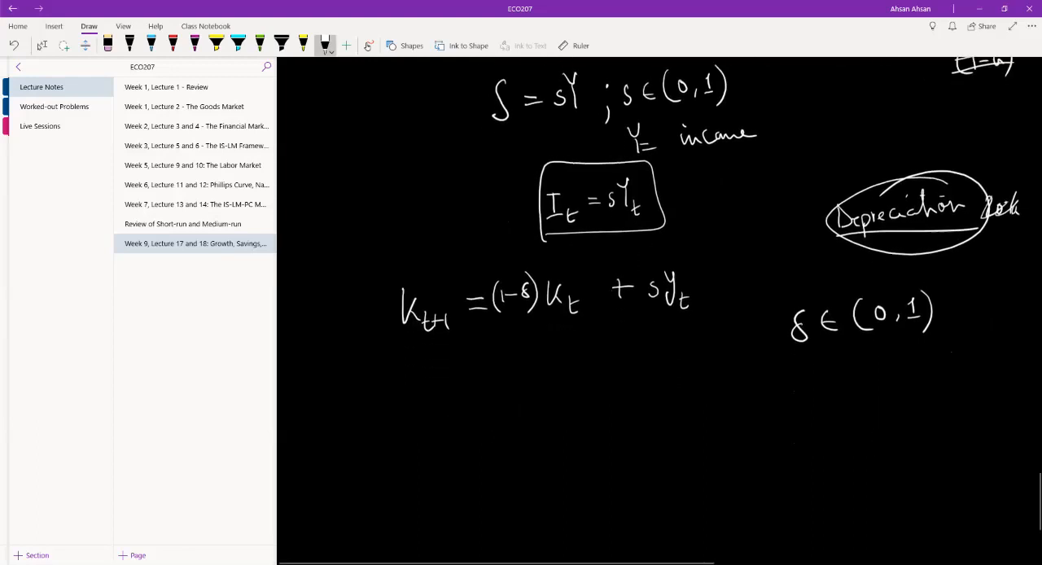
{"action": "left_click_drag", "start_coordinate": [810, 354], "coordinate": [851, 366]}
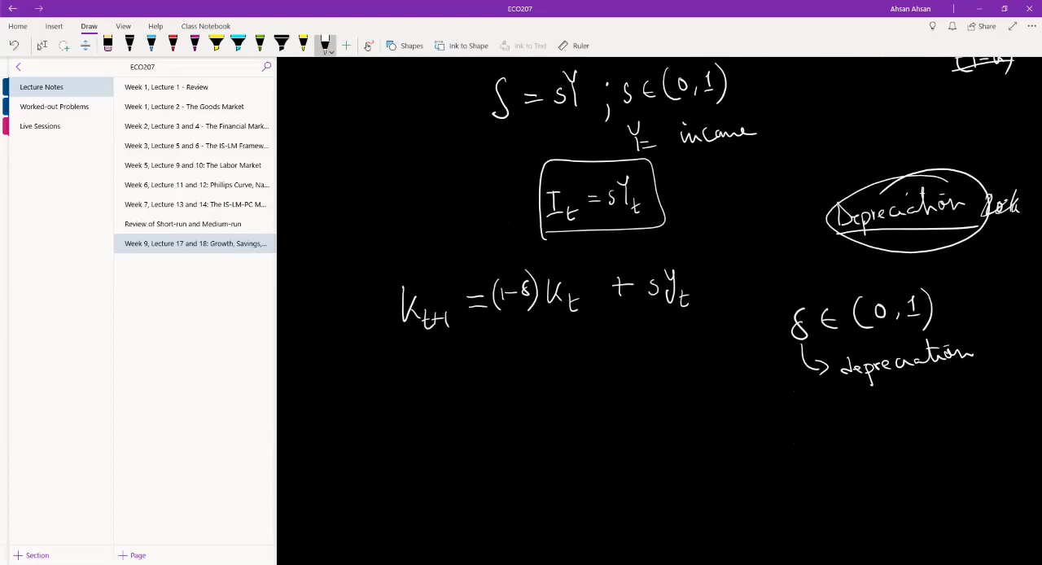
{"action": "left_click_drag", "start_coordinate": [879, 391], "coordinate": [940, 398]}
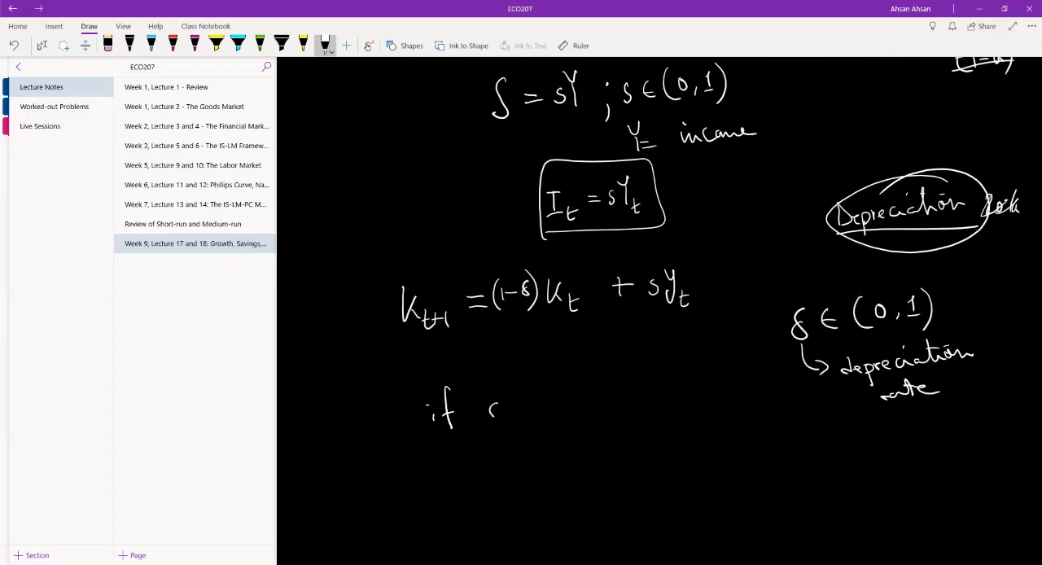
Write 'if δ = 0.1 → capital is depreciating by 10% every year.'.
{"action": "left_click_drag", "start_coordinate": [488, 403], "coordinate": [586, 399]}
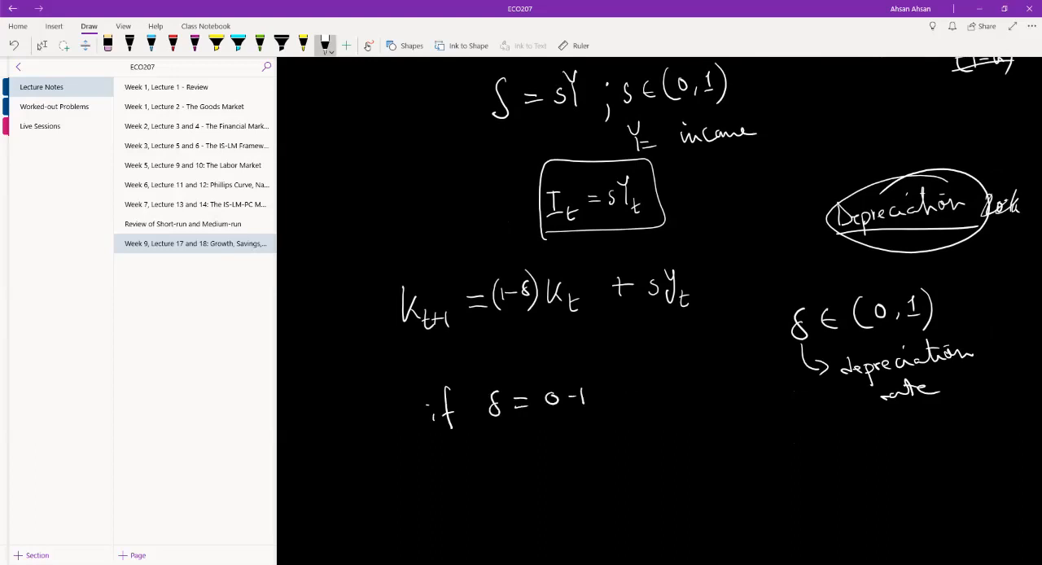
{"action": "left_click_drag", "start_coordinate": [598, 397], "coordinate": [627, 399]}
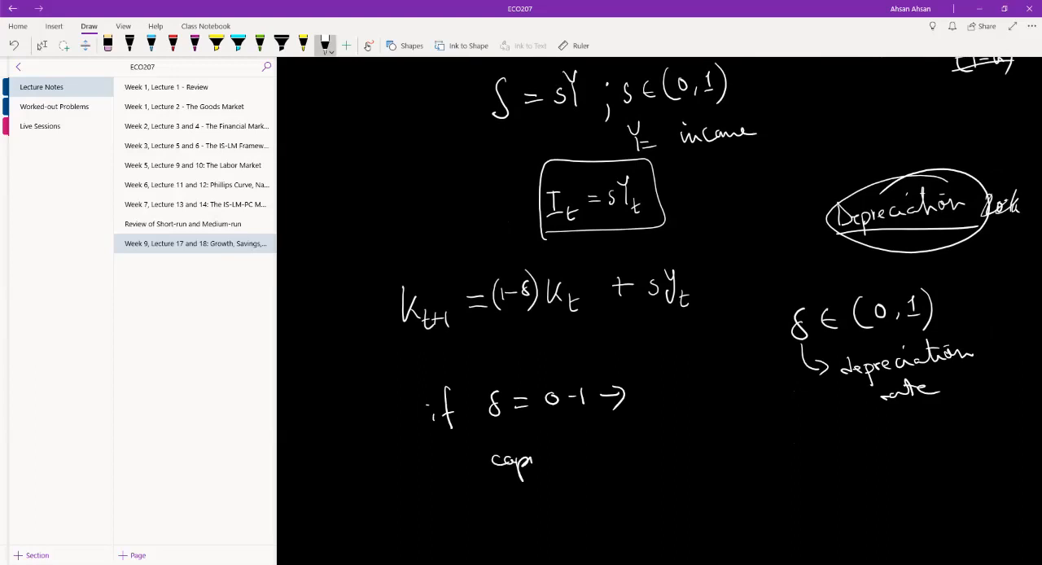
{"action": "type", "text": "capital is"}
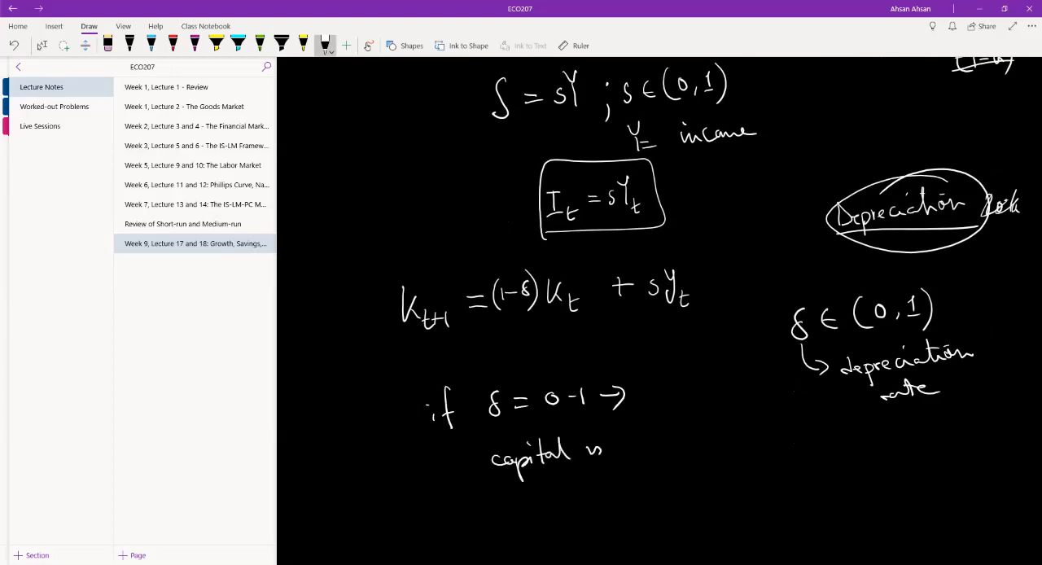
{"action": "left_click_drag", "start_coordinate": [615, 439], "coordinate": [655, 452]}
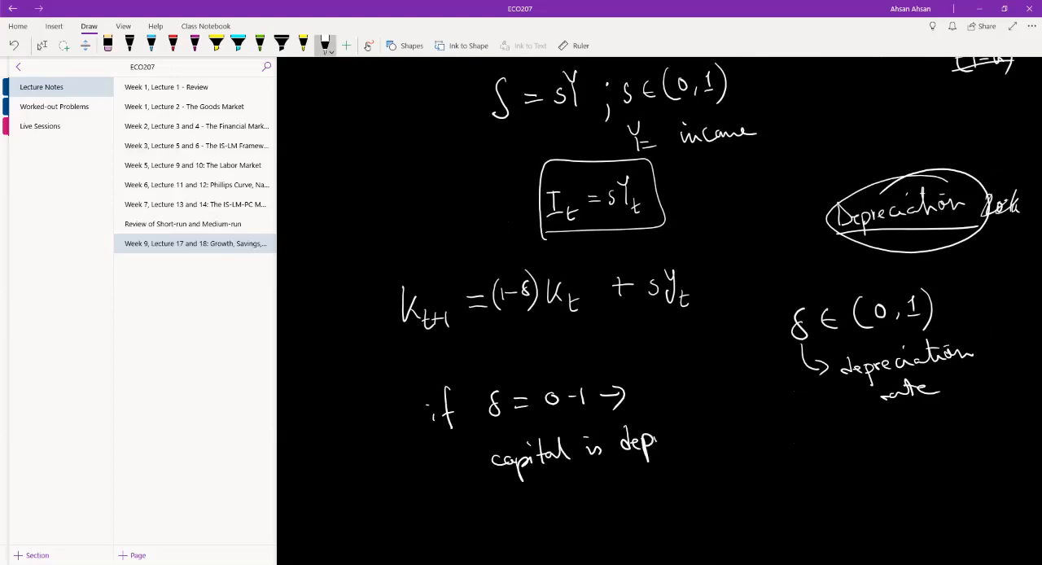
{"action": "left_click_drag", "start_coordinate": [659, 444], "coordinate": [721, 427]}
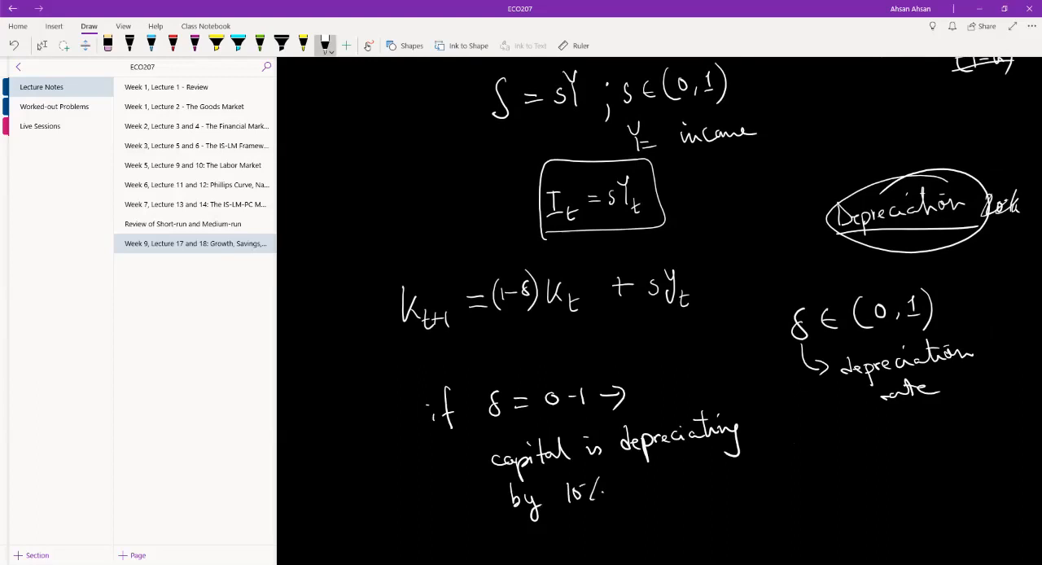
{"action": "left_click_drag", "start_coordinate": [631, 484], "coordinate": [696, 497]}
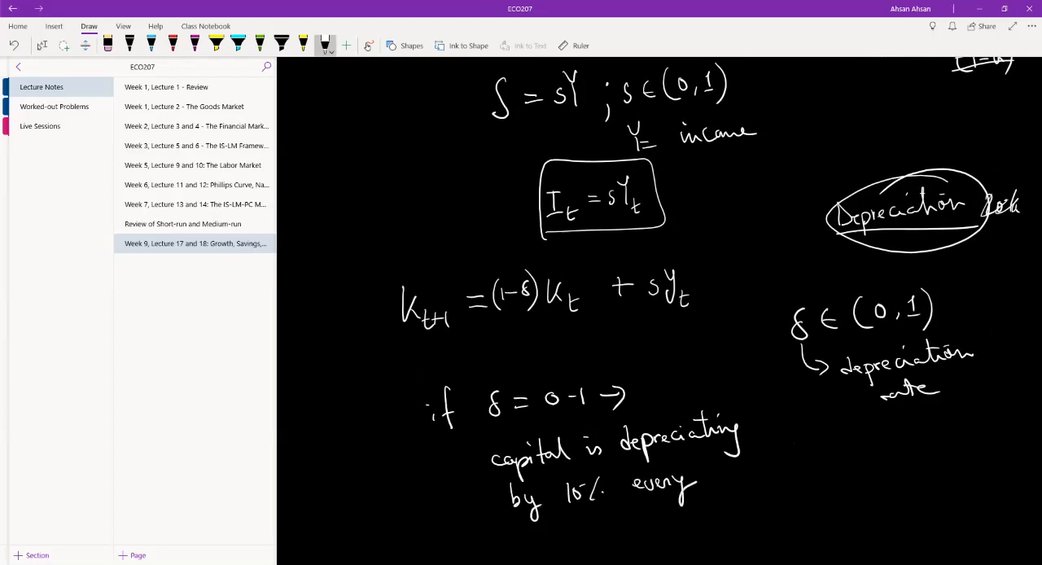
{"action": "type", "text": "year."}
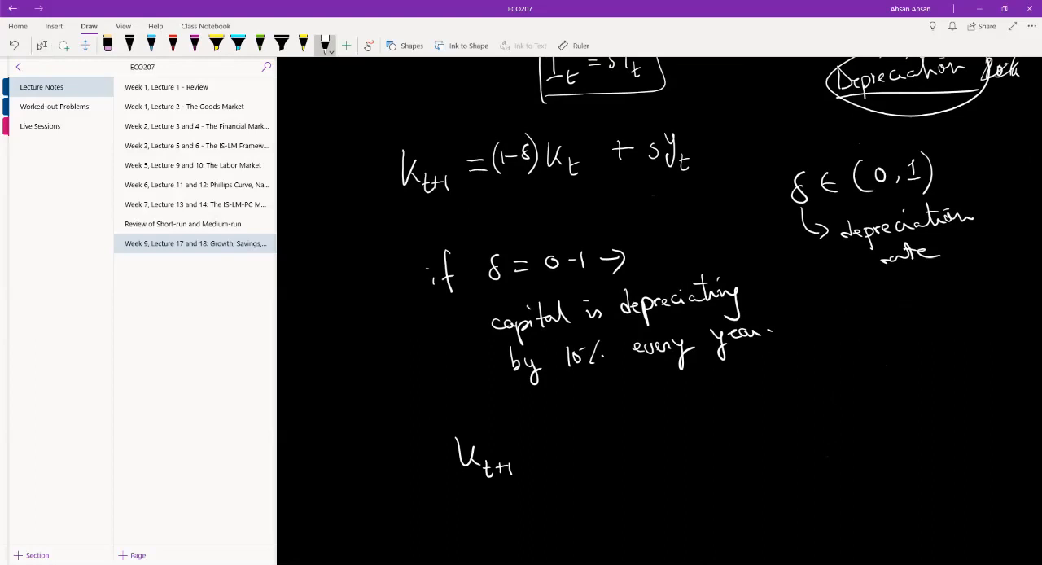
Write K_{t+1} = (1−δ)K_t + sY_t.
{"action": "left_click_drag", "start_coordinate": [537, 451], "coordinate": [562, 446]}
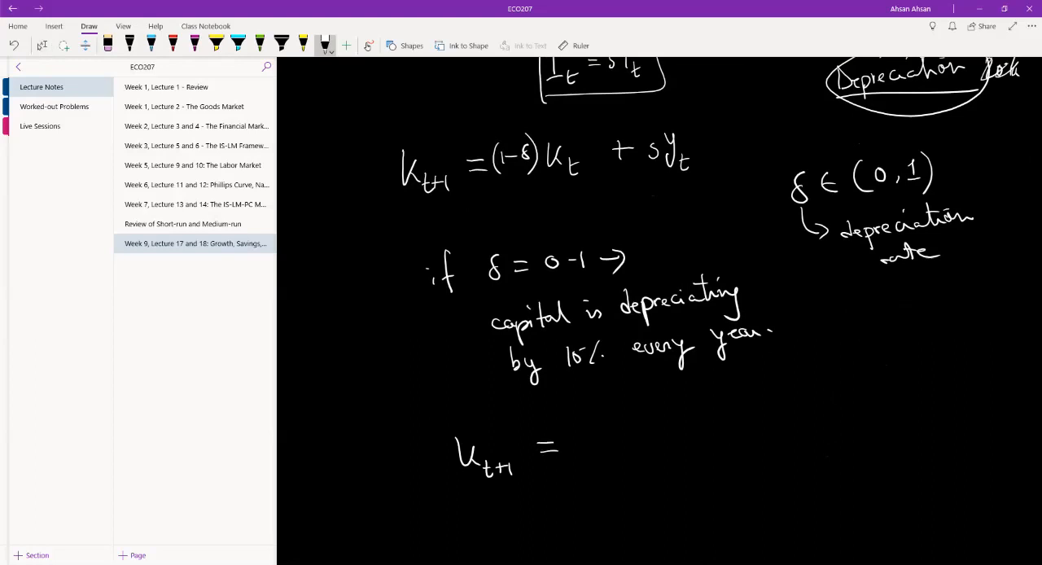
{"action": "left_click_drag", "start_coordinate": [586, 432], "coordinate": [643, 440]}
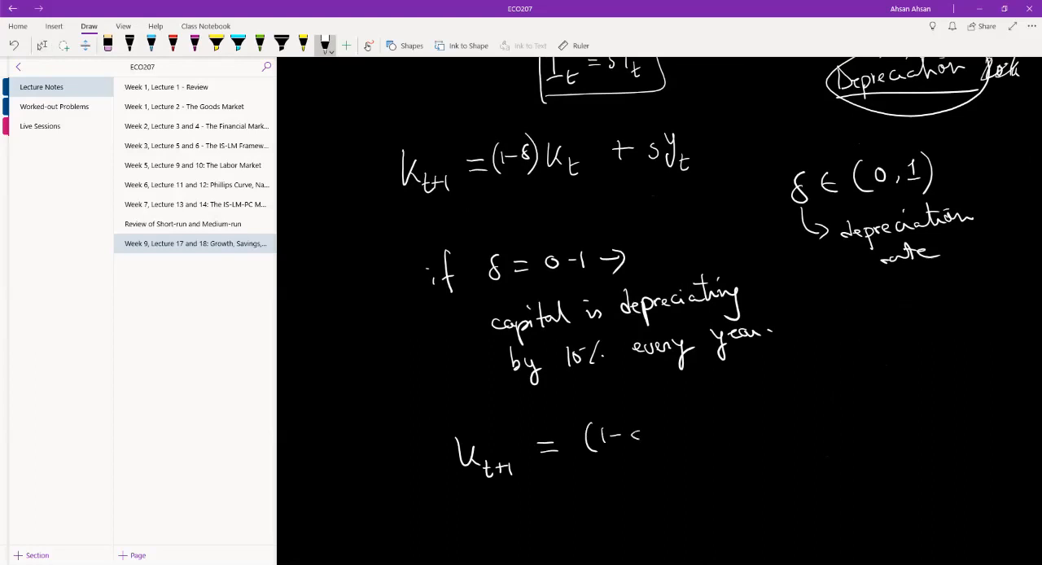
{"action": "left_click_drag", "start_coordinate": [631, 436], "coordinate": [651, 431]}
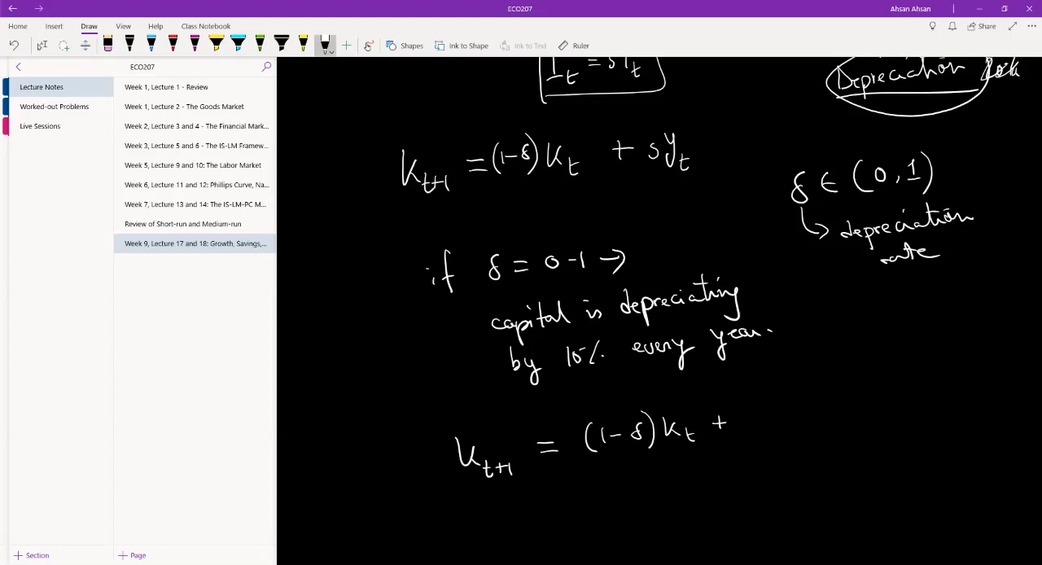
{"action": "left_click_drag", "start_coordinate": [736, 419], "coordinate": [765, 415]}
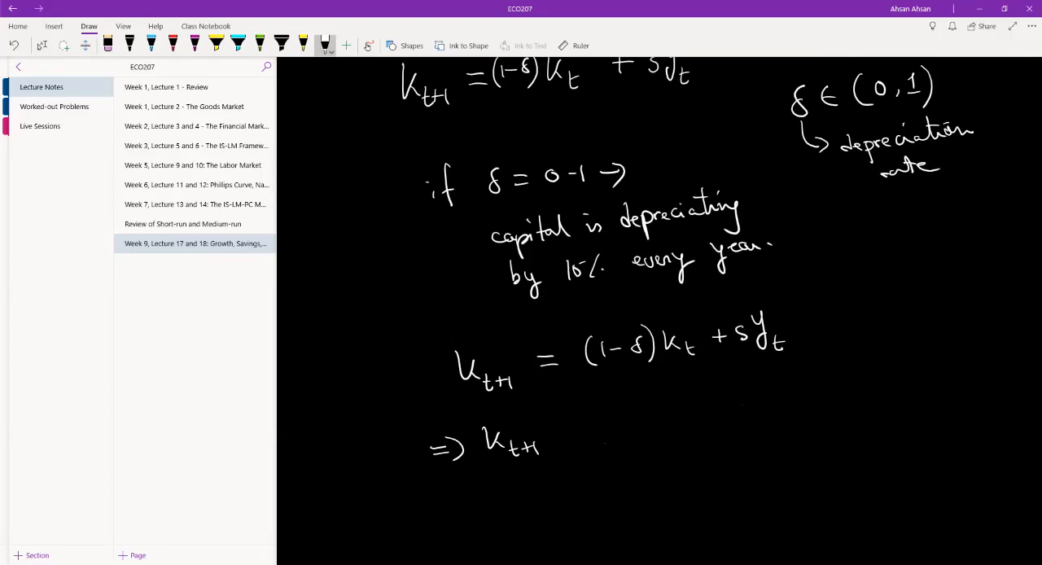
Expand to K_t − δK_t + sY_t, then rearrange to K_{t+1} − K_t = sY_t − δK_t.
{"action": "left_click_drag", "start_coordinate": [561, 436], "coordinate": [577, 439]}
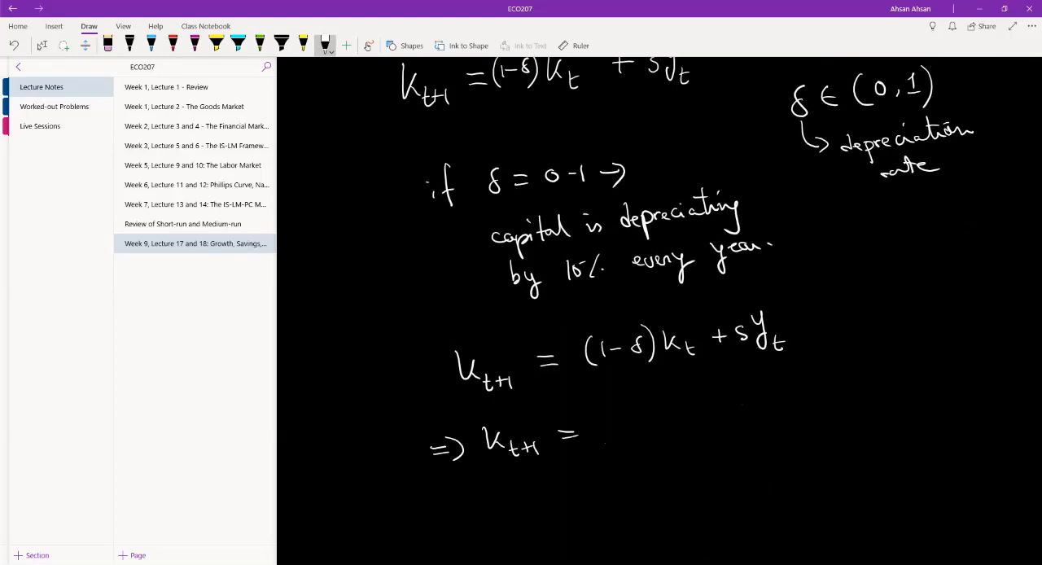
{"action": "left_click_drag", "start_coordinate": [598, 439], "coordinate": [642, 415]}
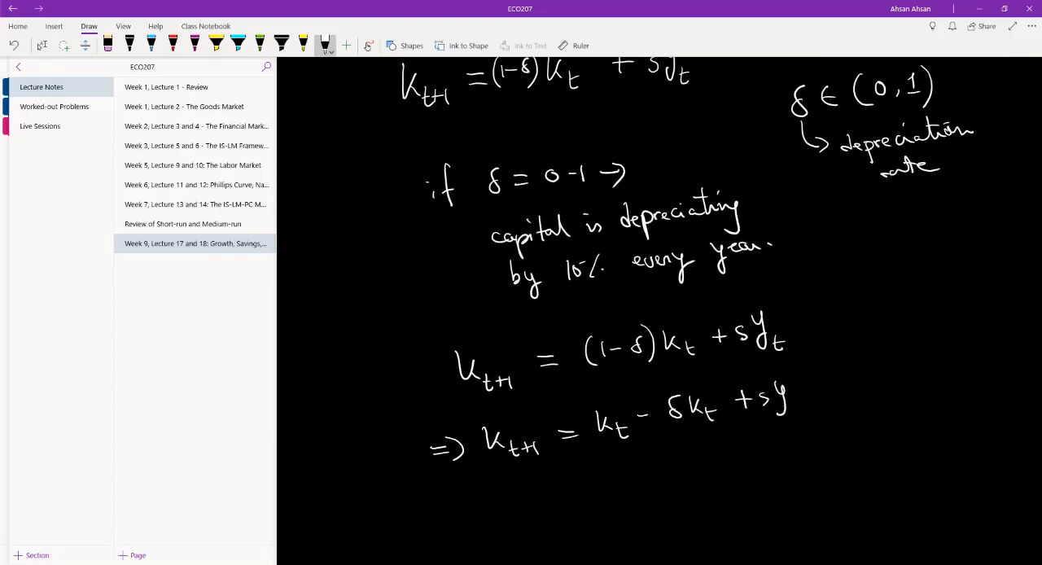
{"action": "scroll", "scroll_direction": "down", "scroll_amount": 3}
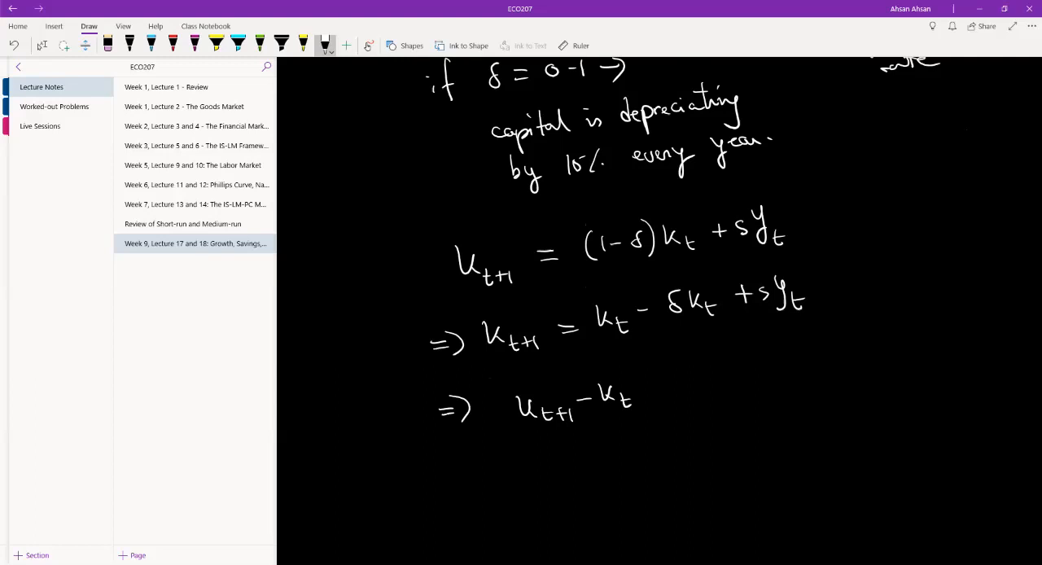
{"action": "left_click_drag", "start_coordinate": [651, 386], "coordinate": [712, 378]}
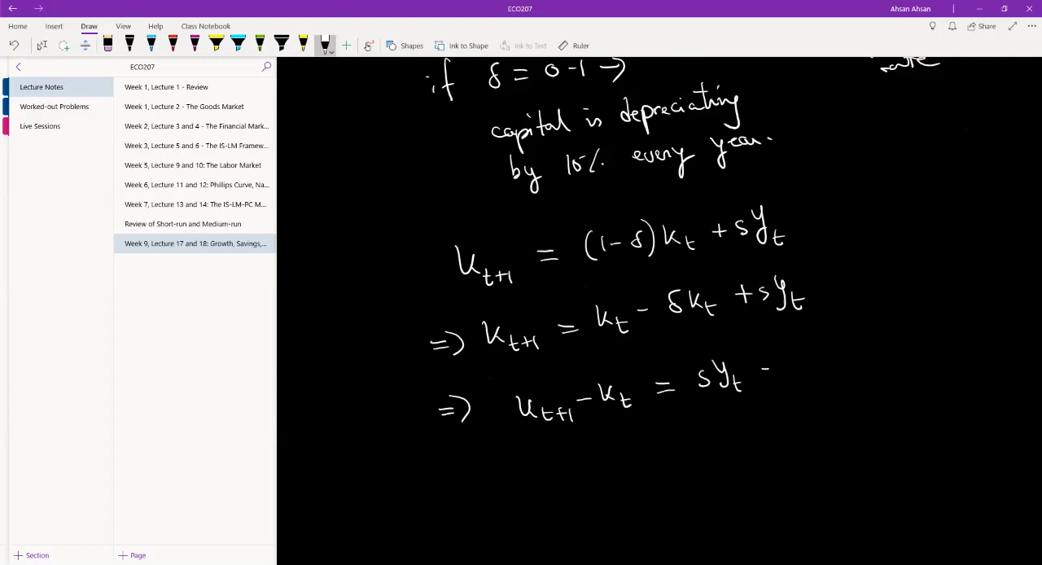
{"action": "left_click_drag", "start_coordinate": [756, 367], "coordinate": [842, 374]}
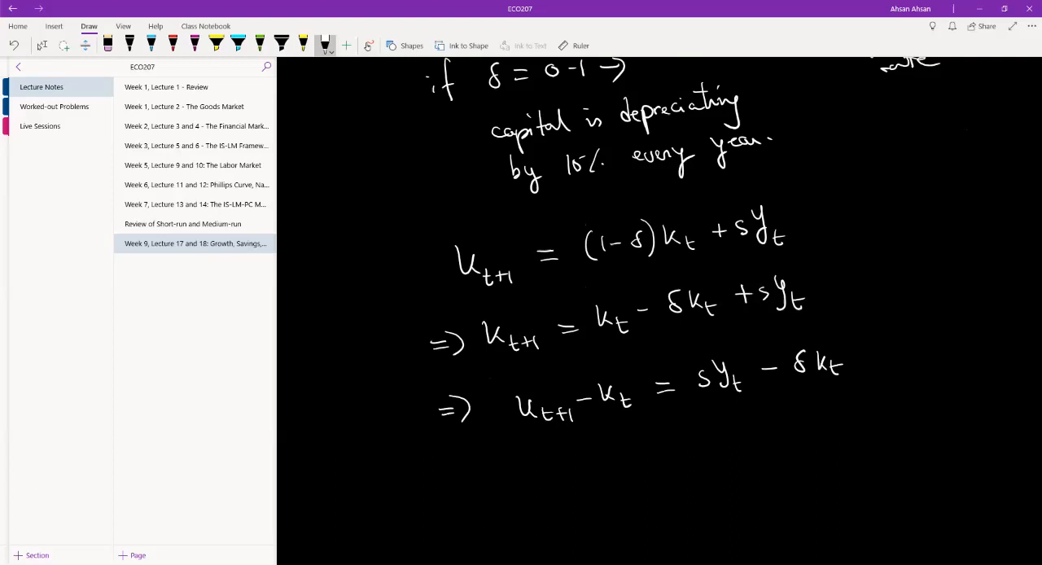
{"action": "left_click_drag", "start_coordinate": [676, 423], "coordinate": [692, 421]}
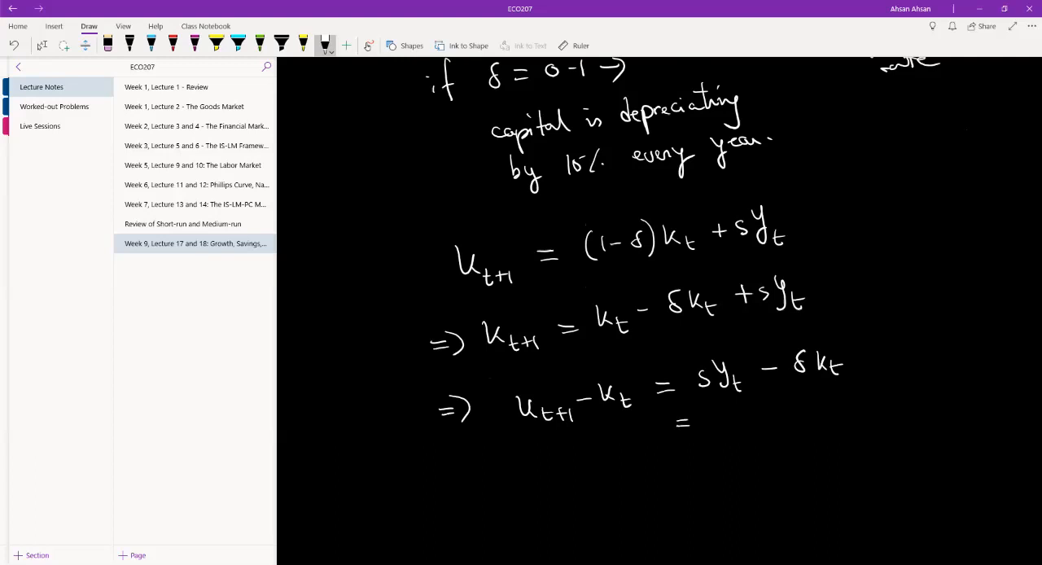
{"action": "scroll", "scroll_direction": "down", "scroll_amount": 3}
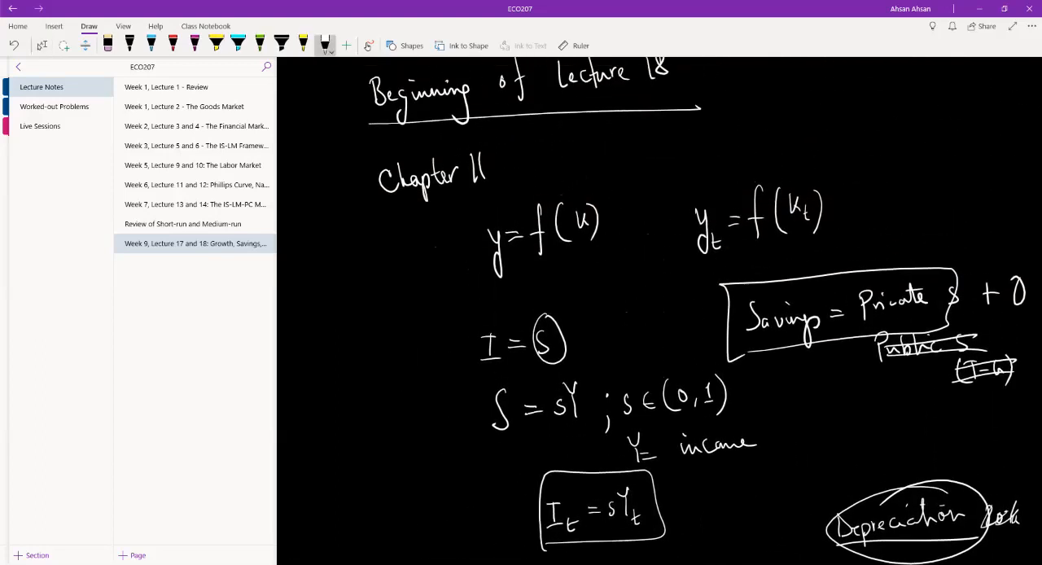
Write '= sf(k_t) − δk_t' beneath the K_{t+1} − K_t = sY_t − δK_t line.
{"action": "scroll", "scroll_direction": "down", "scroll_amount": 3}
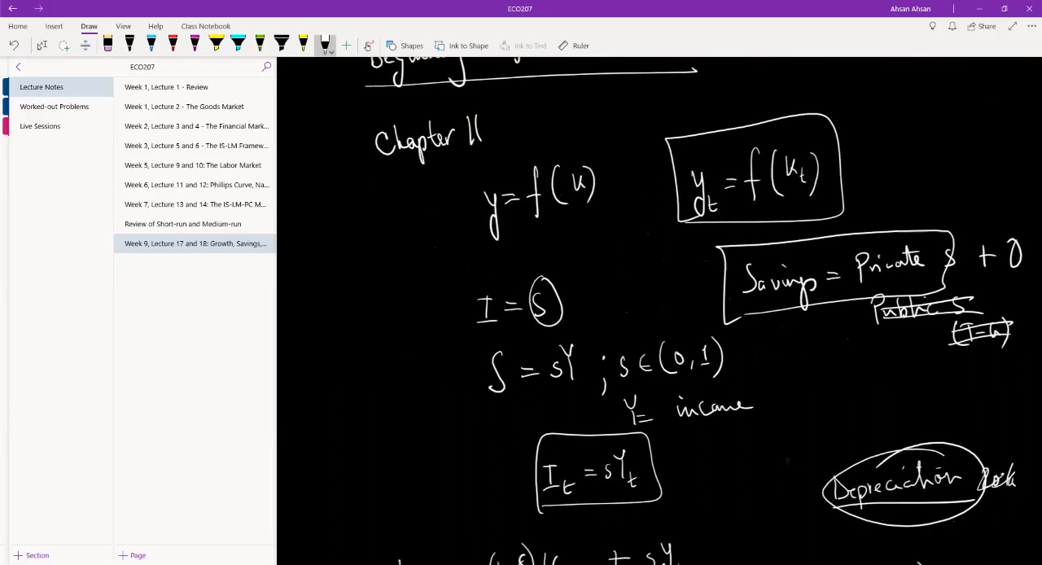
{"action": "scroll", "scroll_direction": "down", "scroll_amount": 3}
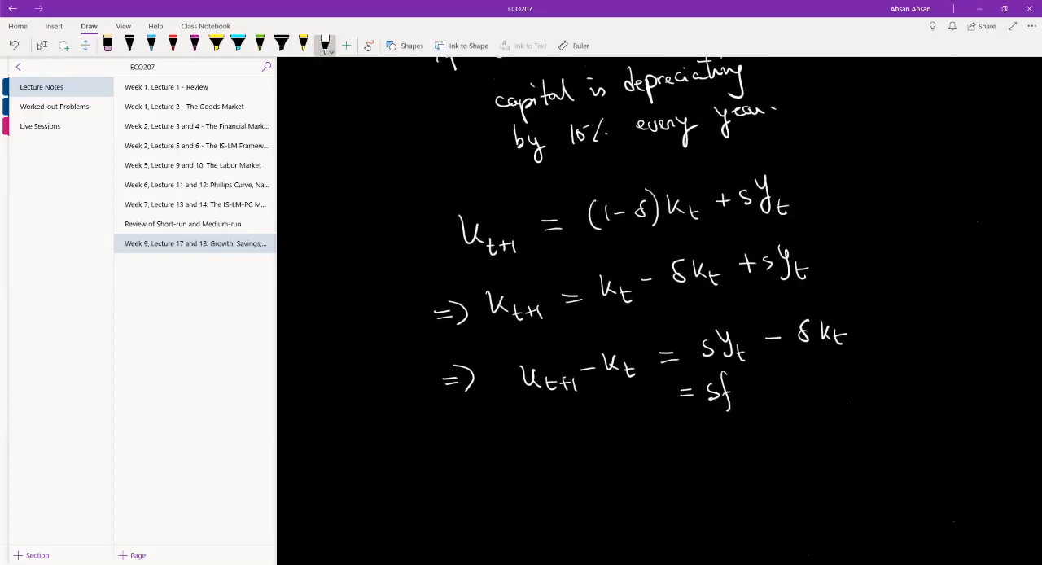
{"action": "left_click_drag", "start_coordinate": [737, 383], "coordinate": [778, 390]}
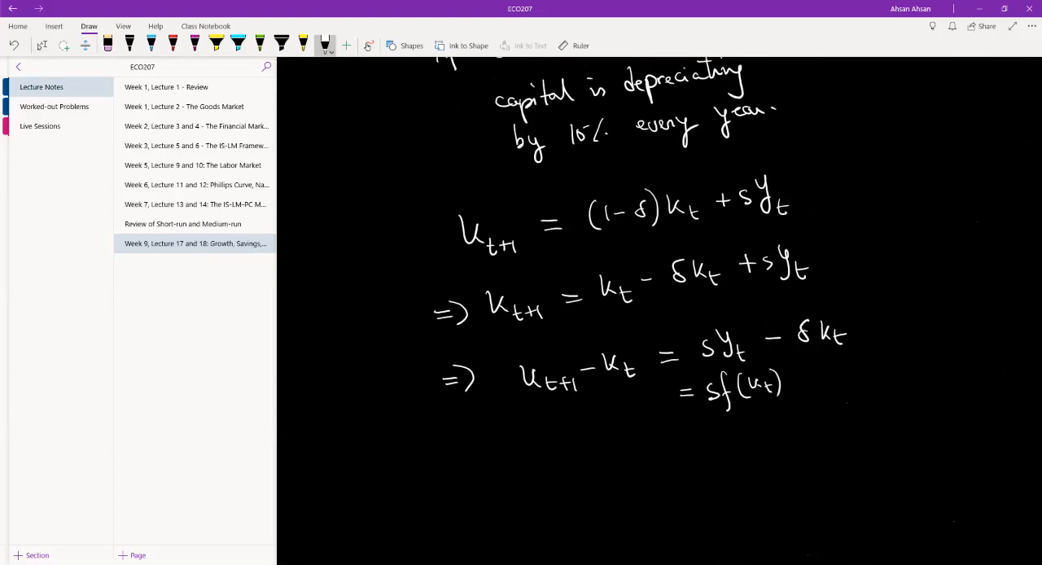
{"action": "left_click_drag", "start_coordinate": [798, 374], "coordinate": [862, 375]}
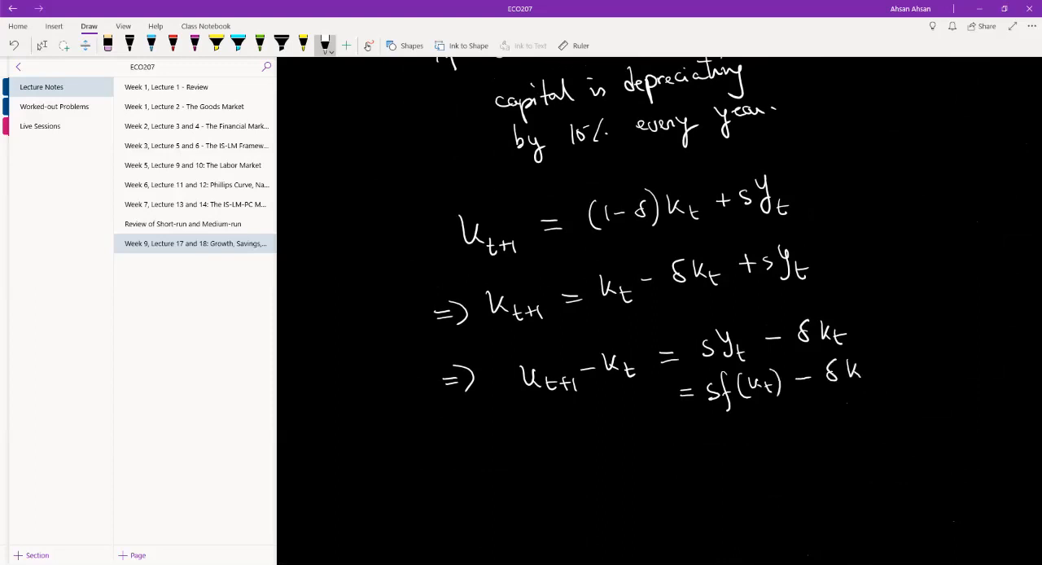
{"action": "left_click_drag", "start_coordinate": [863, 370], "coordinate": [887, 382]}
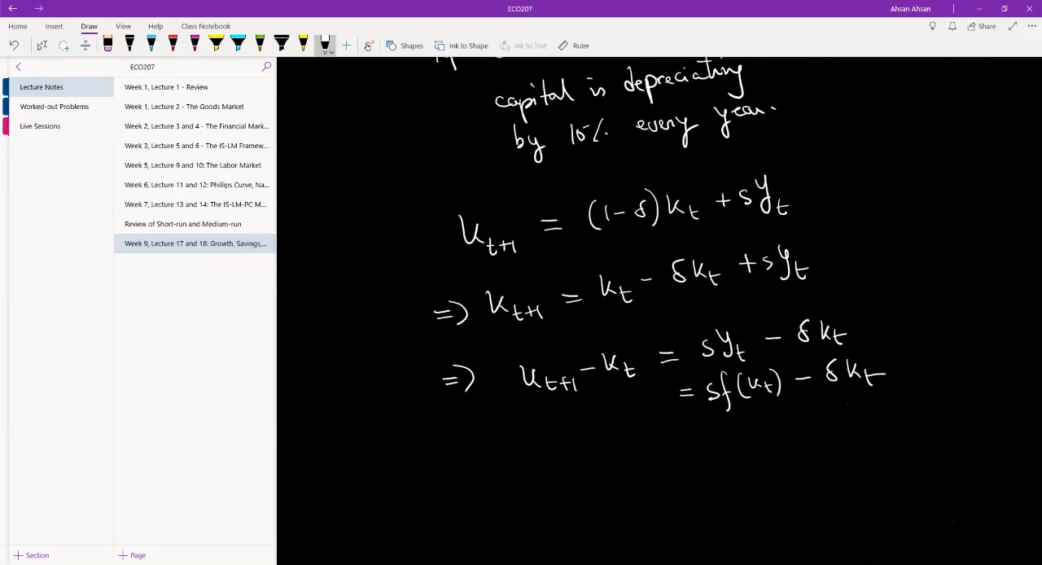
{"action": "left_click_drag", "start_coordinate": [594, 399], "coordinate": [663, 403]}
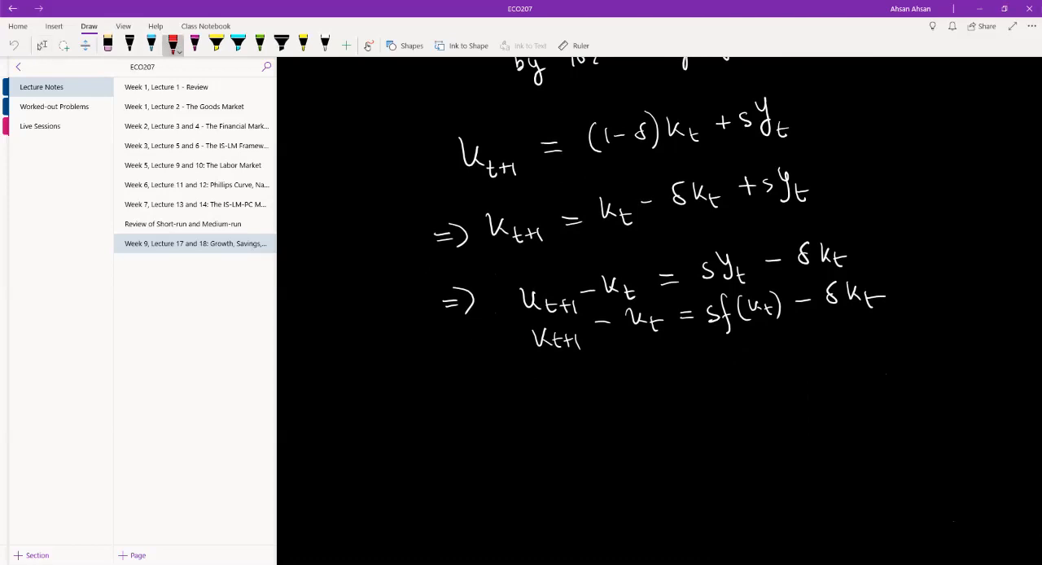
Bracket k_{t+1} − k_t as 'change in capital' and δk_t as 'depreciation' in red.
{"action": "left_click_drag", "start_coordinate": [525, 334], "coordinate": [671, 333]}
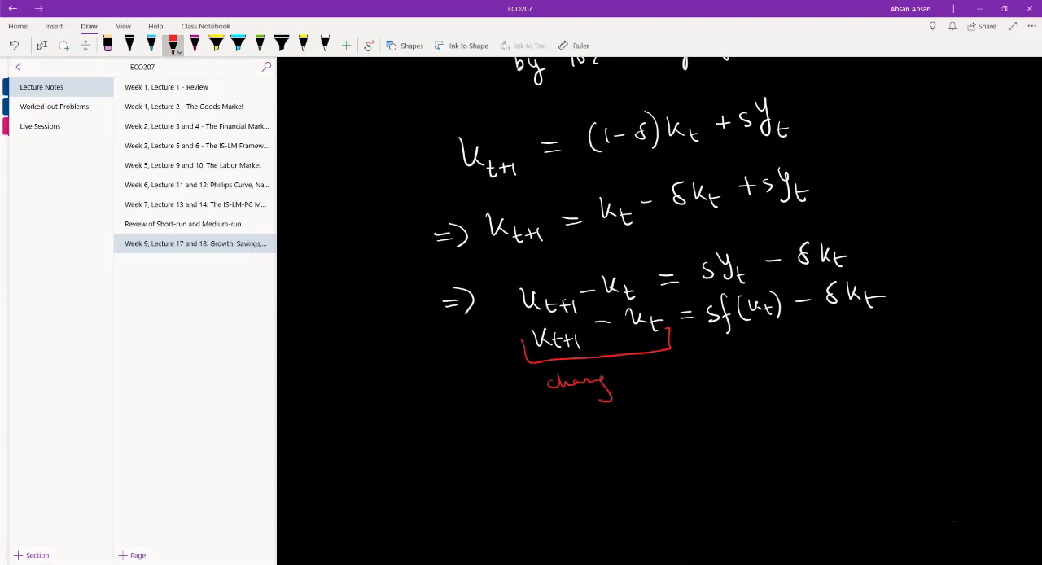
{"action": "left_click_drag", "start_coordinate": [611, 383], "coordinate": [660, 371]}
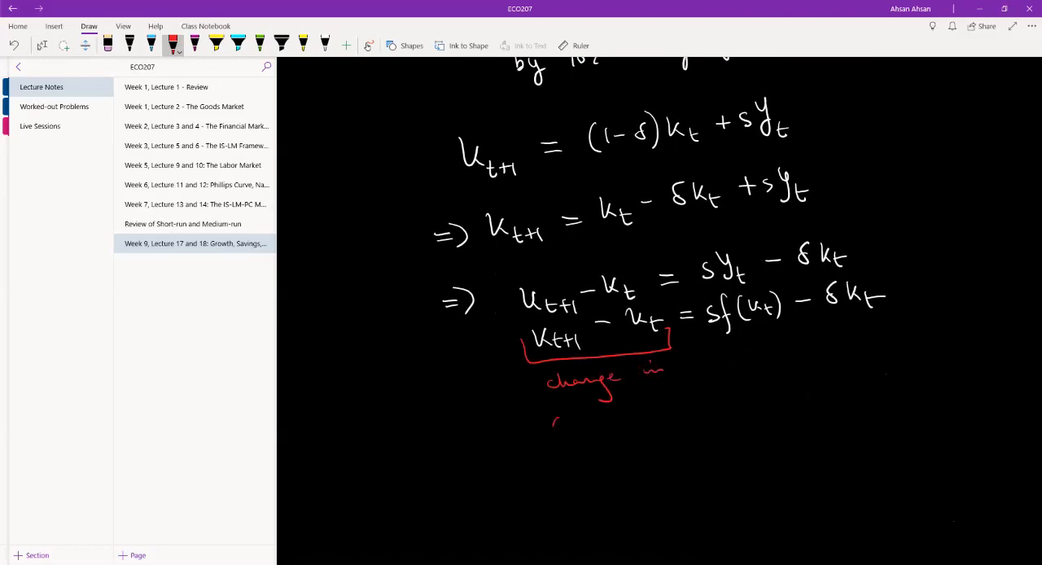
{"action": "left_click_drag", "start_coordinate": [552, 423], "coordinate": [627, 415]}
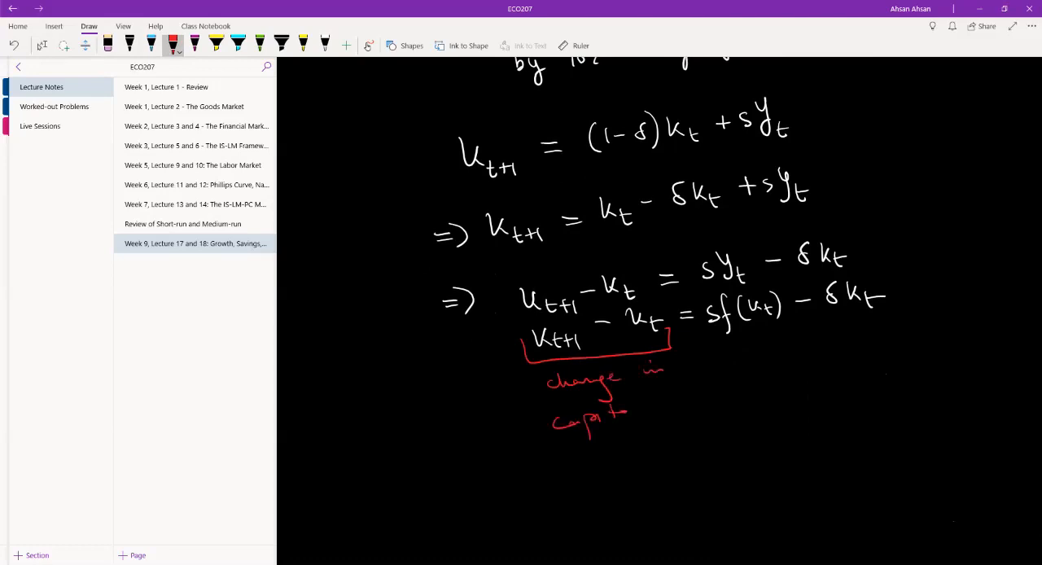
{"action": "left_click_drag", "start_coordinate": [627, 398], "coordinate": [643, 423]}
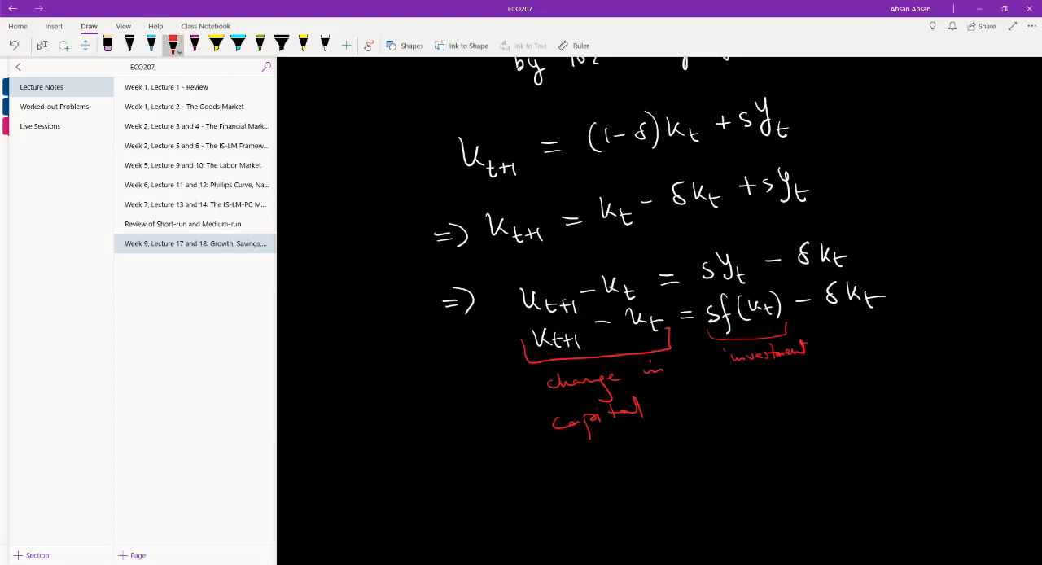
{"action": "left_click_drag", "start_coordinate": [834, 317], "coordinate": [891, 317]}
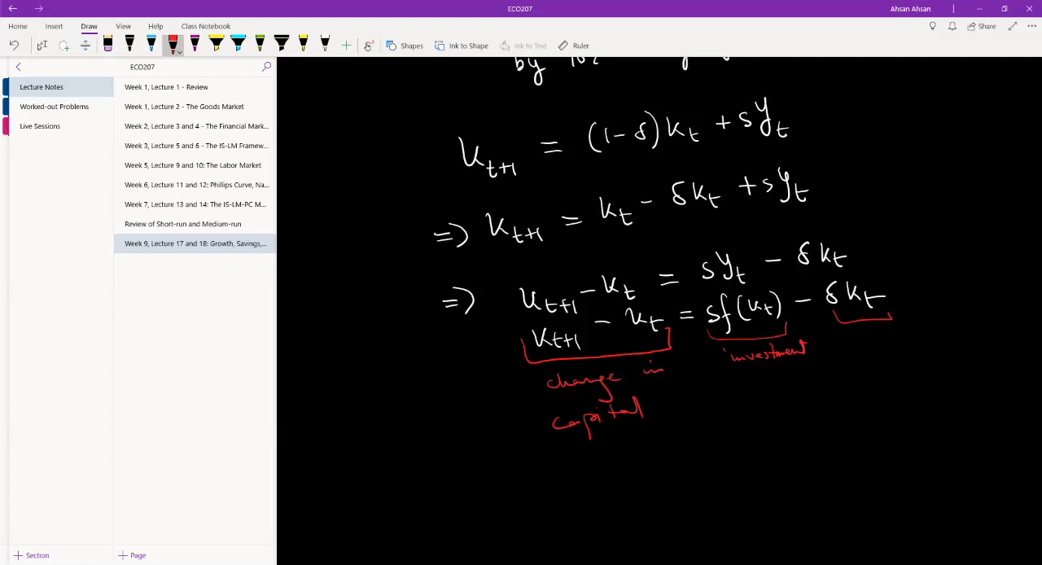
{"action": "left_click_drag", "start_coordinate": [854, 337], "coordinate": [900, 341]}
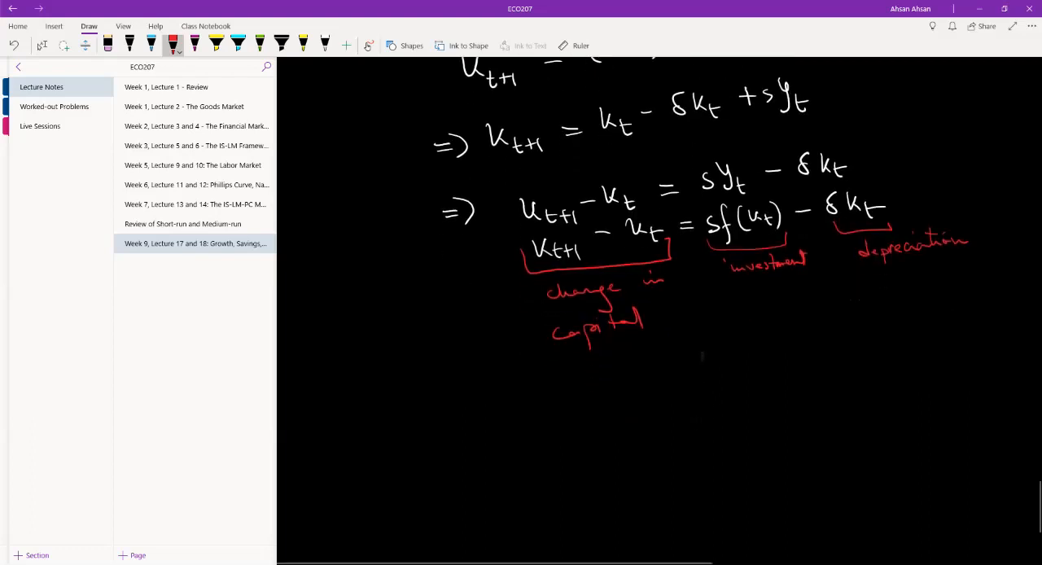
Switch to yellow ink and write case ① if sf(k_t) > δk_t.
{"action": "left_click", "coordinate": [196, 41]}
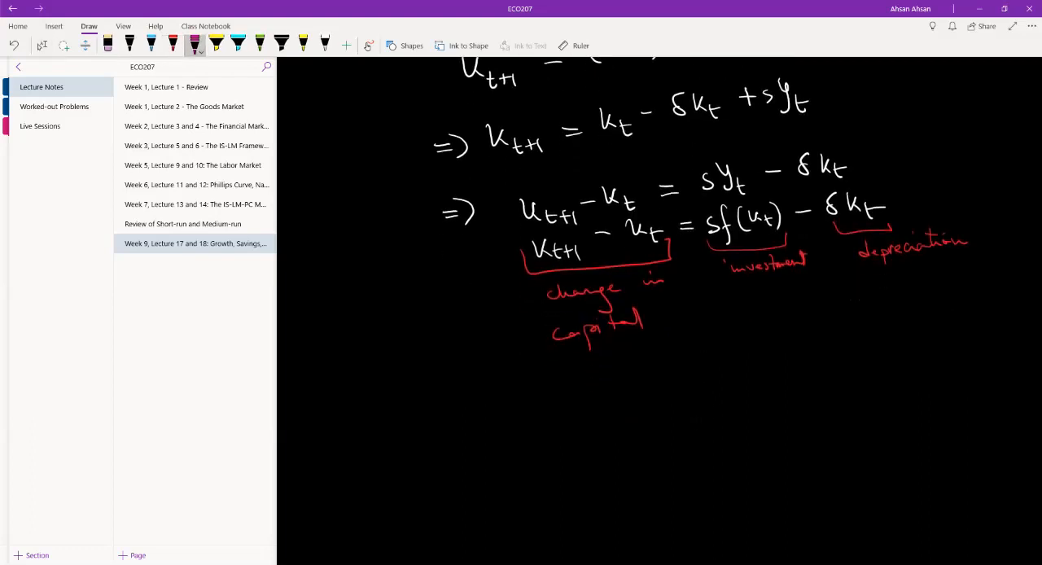
{"action": "left_click", "coordinate": [303, 41]}
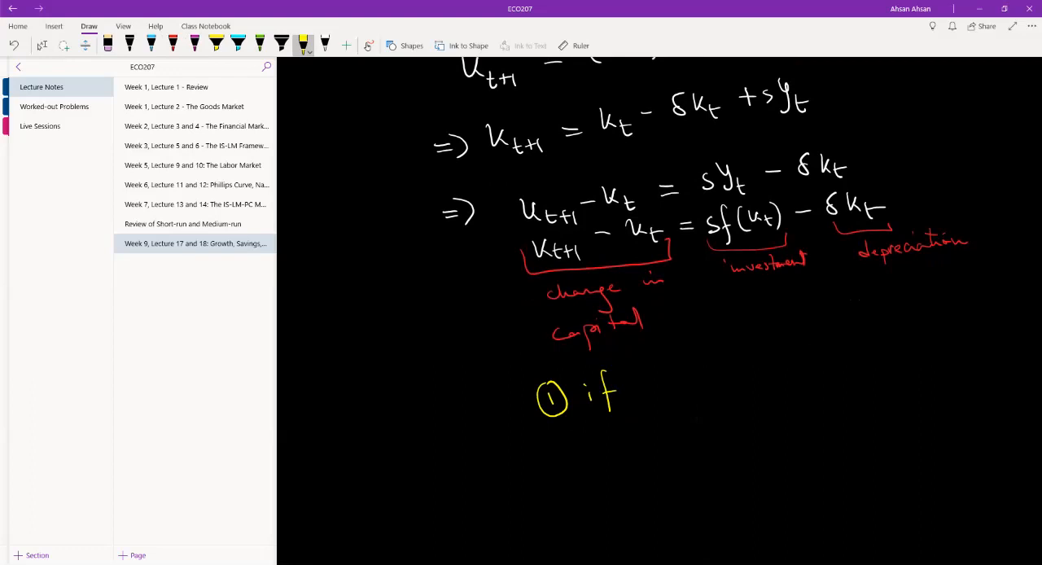
{"action": "left_click_drag", "start_coordinate": [651, 390], "coordinate": [692, 399]}
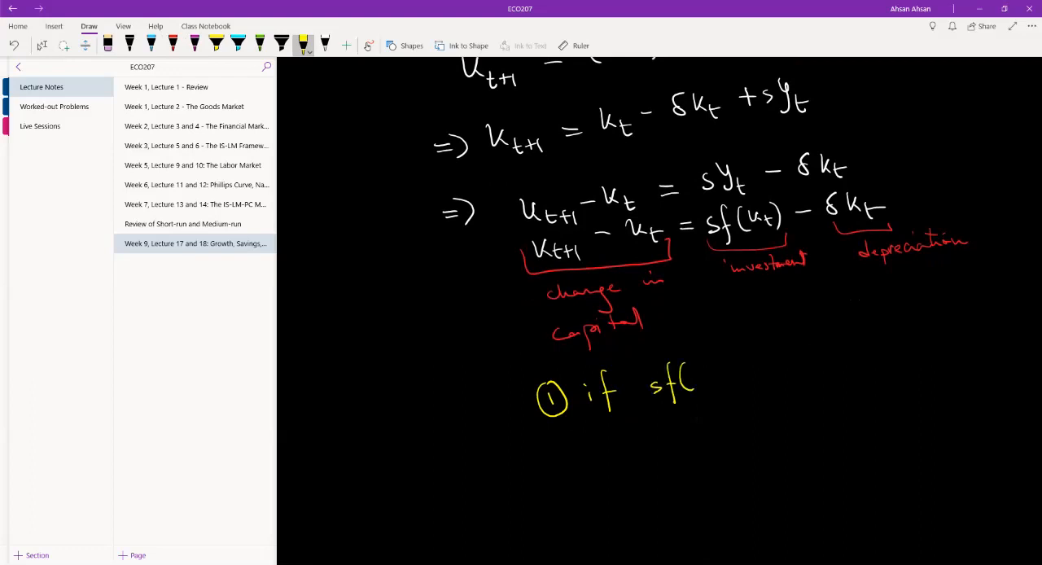
{"action": "left_click_drag", "start_coordinate": [688, 379], "coordinate": [728, 386]}
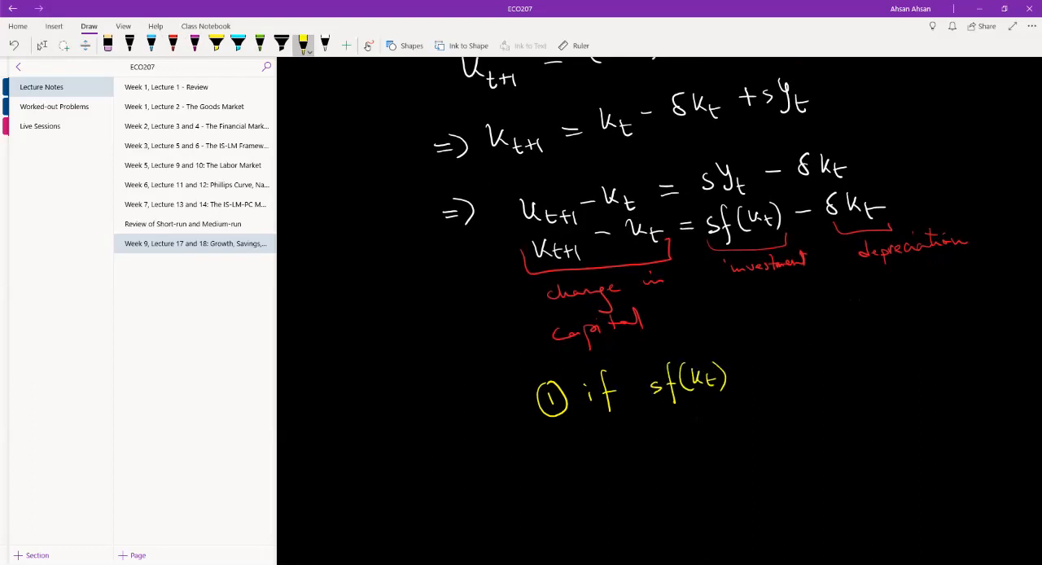
{"action": "left_click_drag", "start_coordinate": [745, 383], "coordinate": [760, 374]}
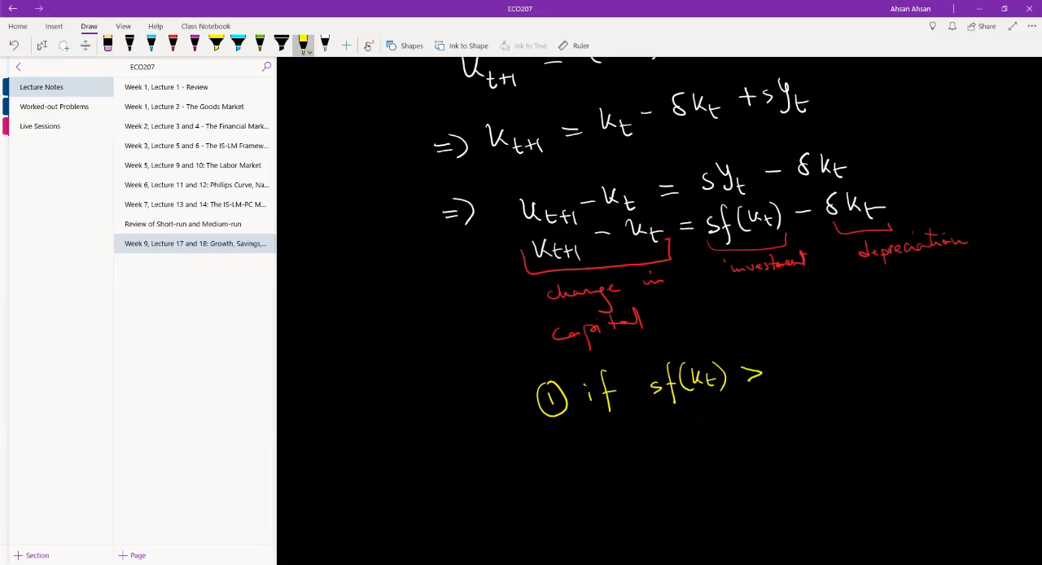
{"action": "left_click_drag", "start_coordinate": [774, 362], "coordinate": [834, 378]}
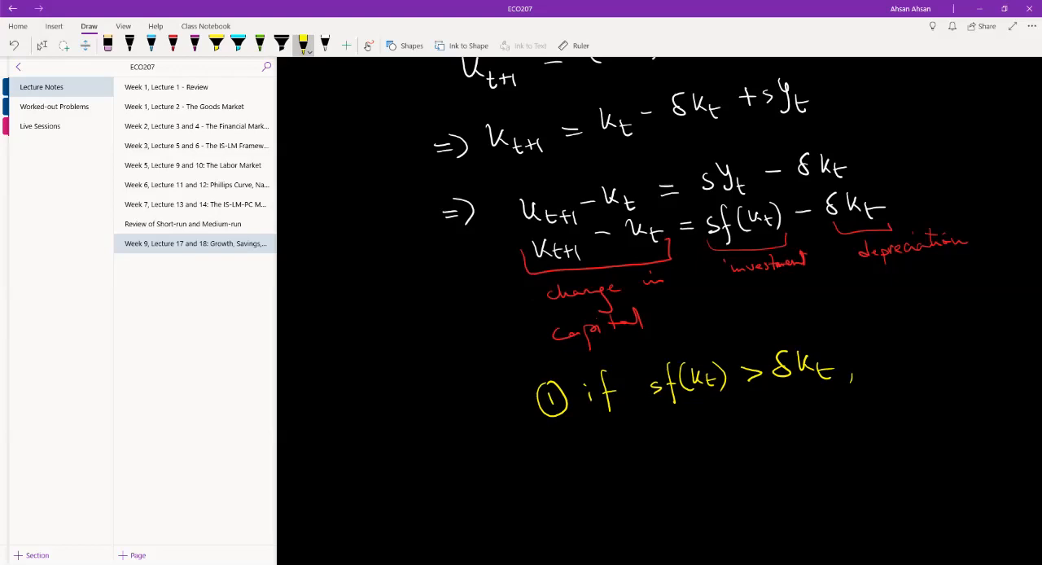
Finish case ① with 'change in capital is positive'.
{"action": "left_click_drag", "start_coordinate": [610, 444], "coordinate": [688, 451]}
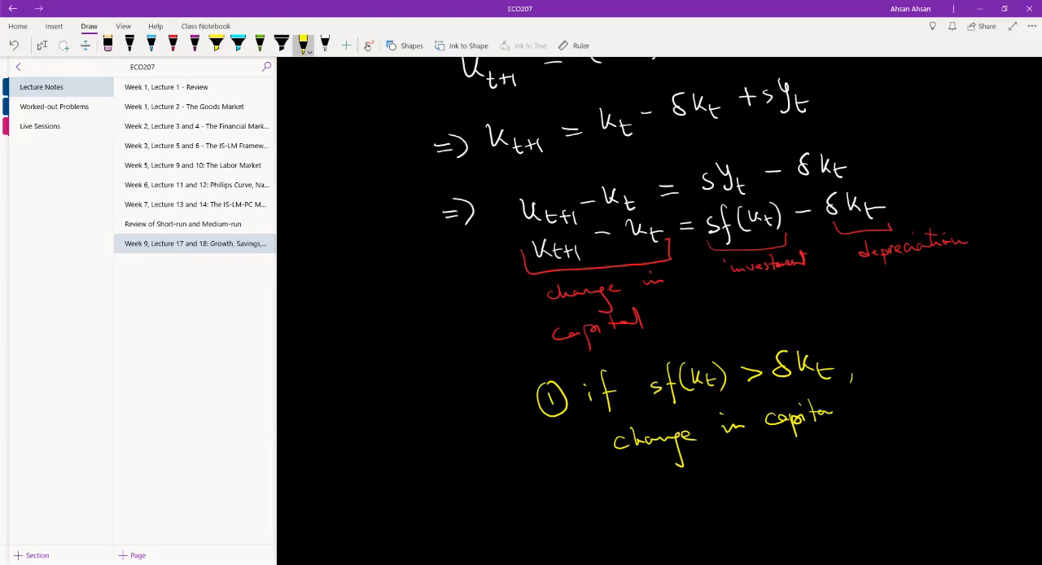
{"action": "left_click_drag", "start_coordinate": [838, 415], "coordinate": [895, 427]}
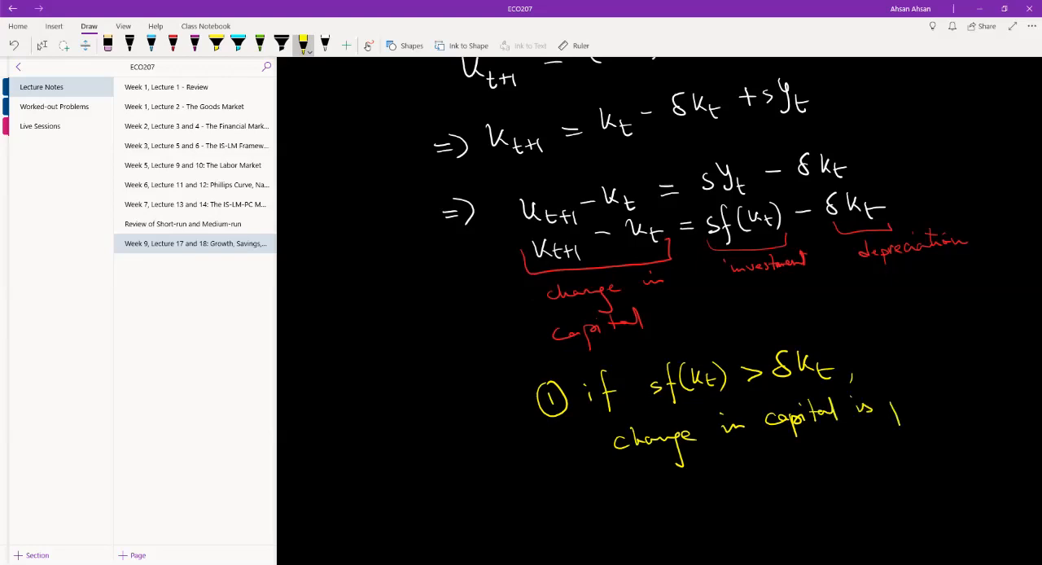
{"action": "left_click_drag", "start_coordinate": [887, 402], "coordinate": [943, 399]}
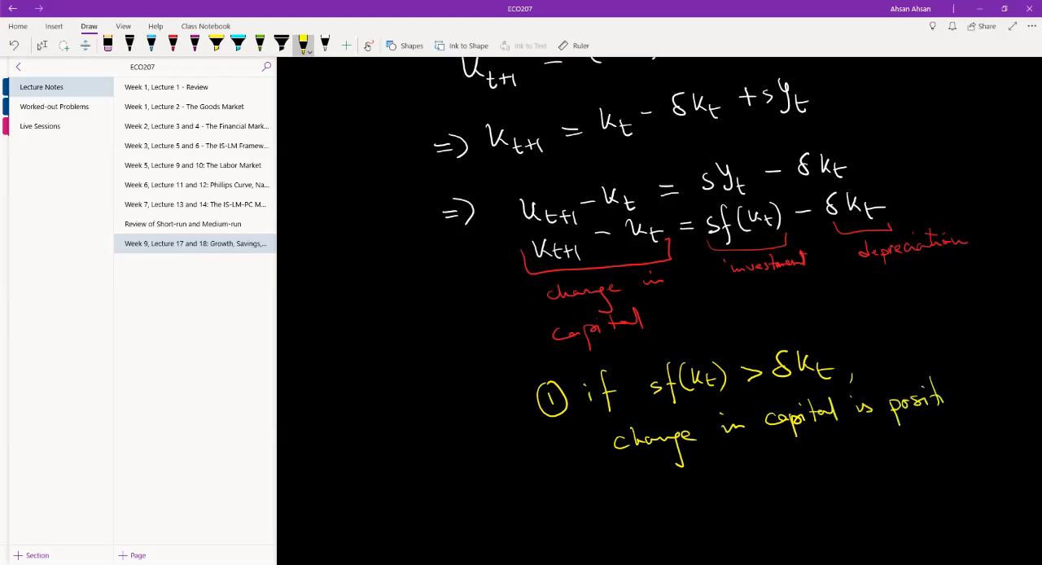
{"action": "scroll", "scroll_direction": "down", "scroll_amount": 3}
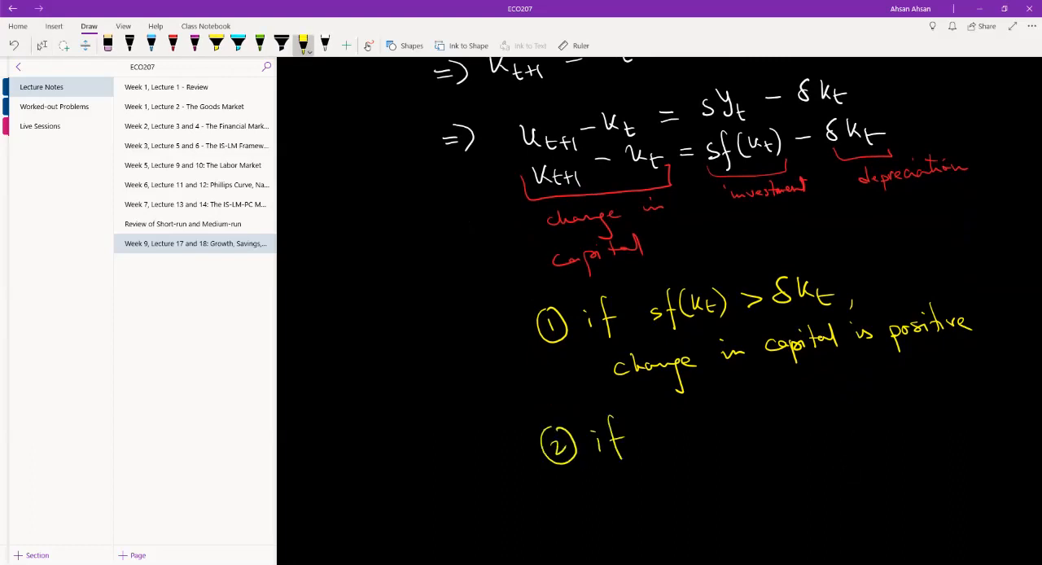
Handwrite 'sf(k_t) < δk_t, change in capital is negative' in yellow after '② if'.
{"action": "left_click_drag", "start_coordinate": [659, 440], "coordinate": [687, 427]}
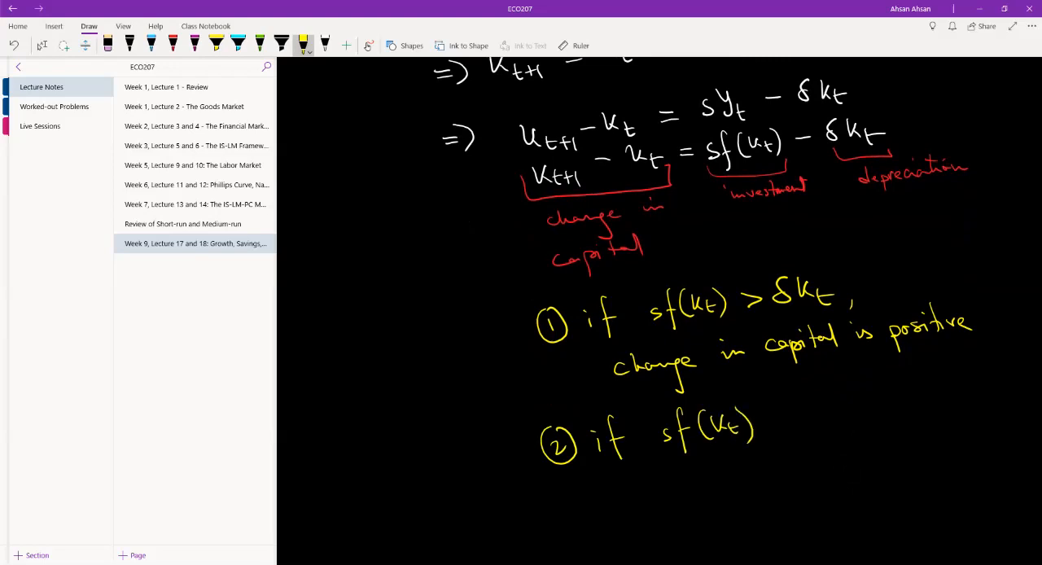
{"action": "left_click_drag", "start_coordinate": [769, 423], "coordinate": [822, 411]}
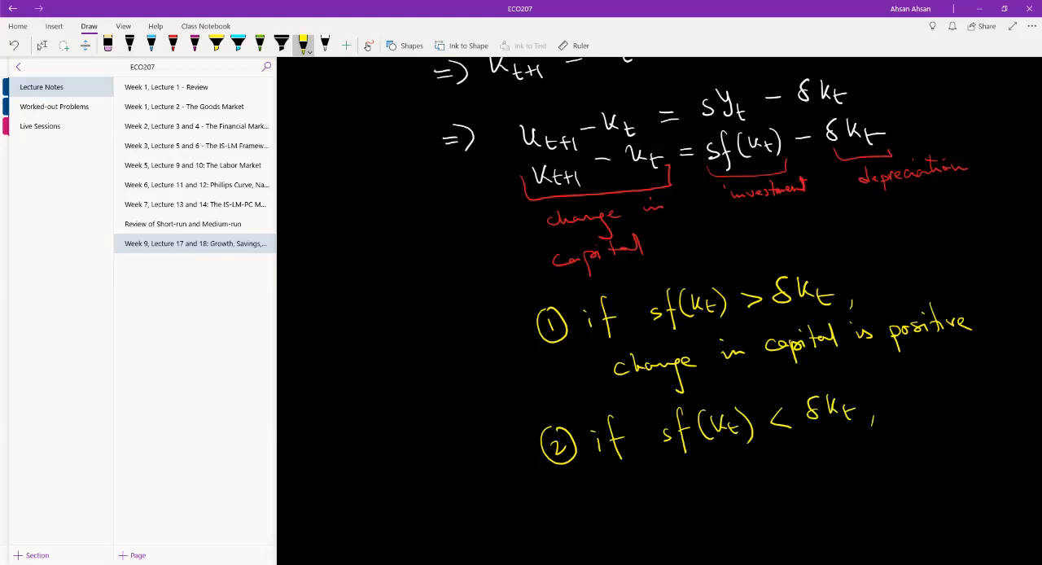
{"action": "left_click_drag", "start_coordinate": [639, 488], "coordinate": [671, 493]}
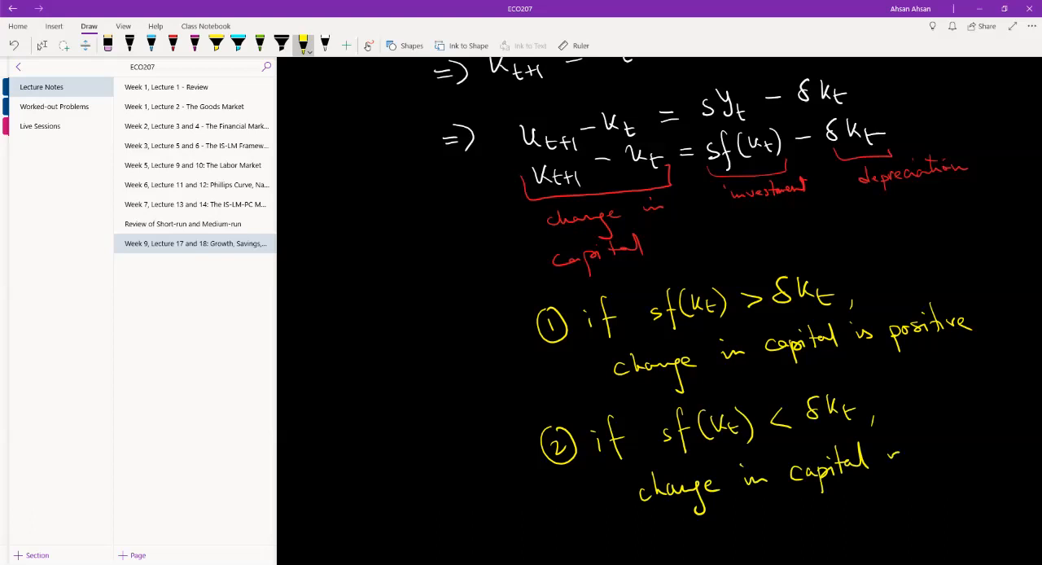
{"action": "left_click_drag", "start_coordinate": [895, 455], "coordinate": [960, 489]}
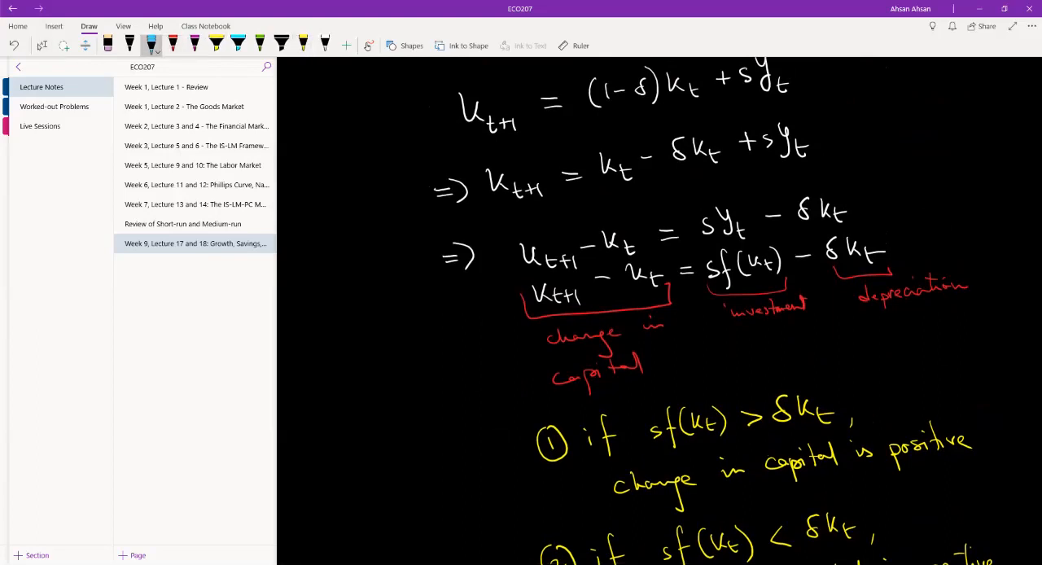
Draw a blue rectangle around the k_{t+1} − k_t = sf(k_t) − δk_t equation and labels.
{"action": "left_click_drag", "start_coordinate": [504, 276], "coordinate": [875, 230]}
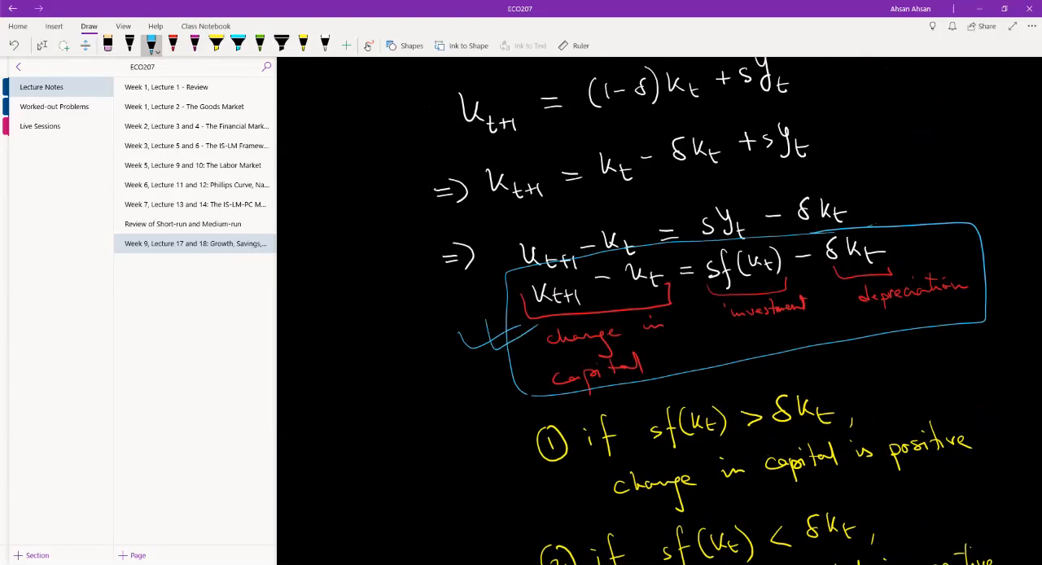
{"action": "scroll", "scroll_direction": "down", "scroll_amount": 3}
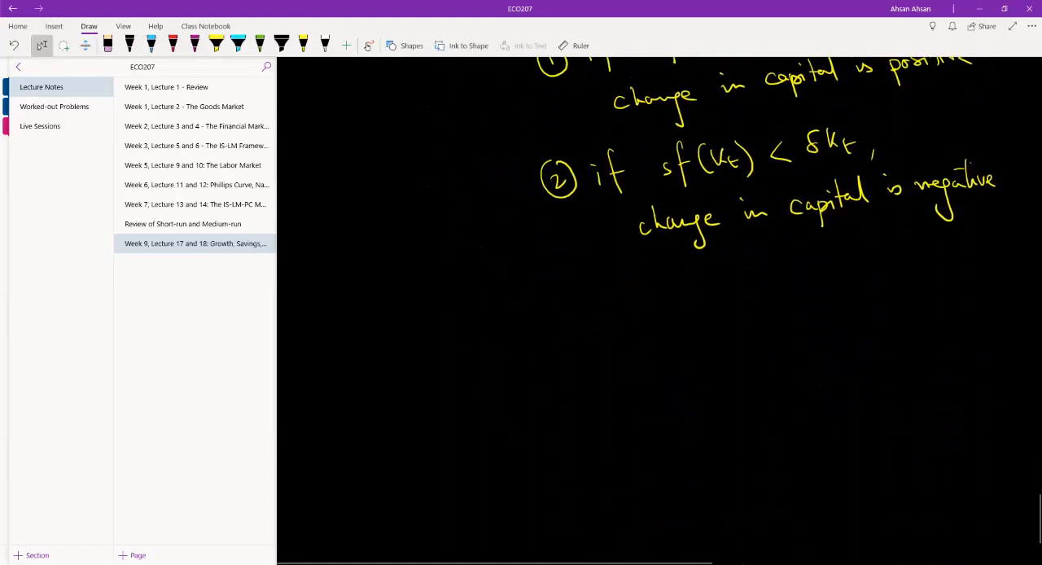